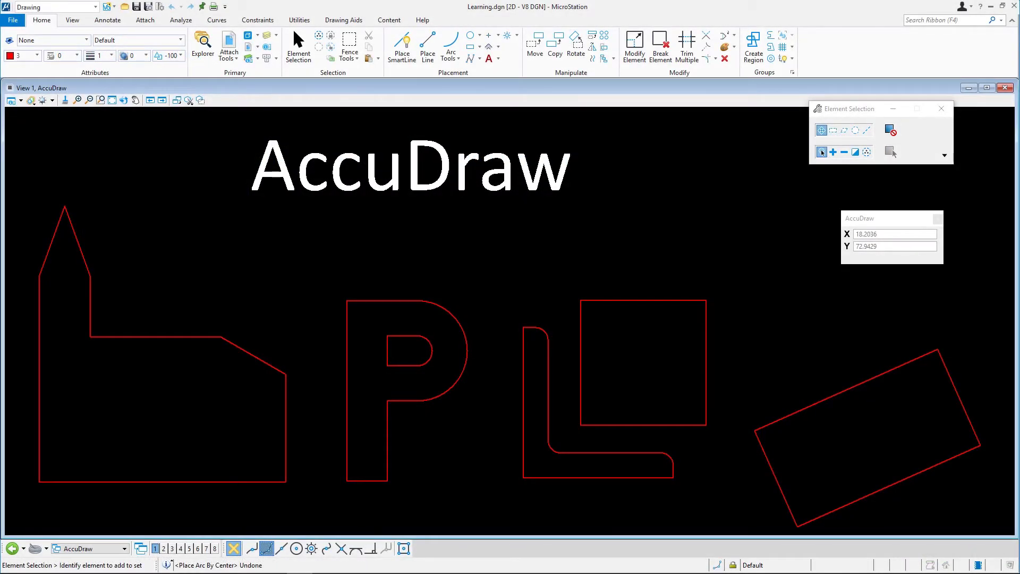
mouse_move(117, 116)
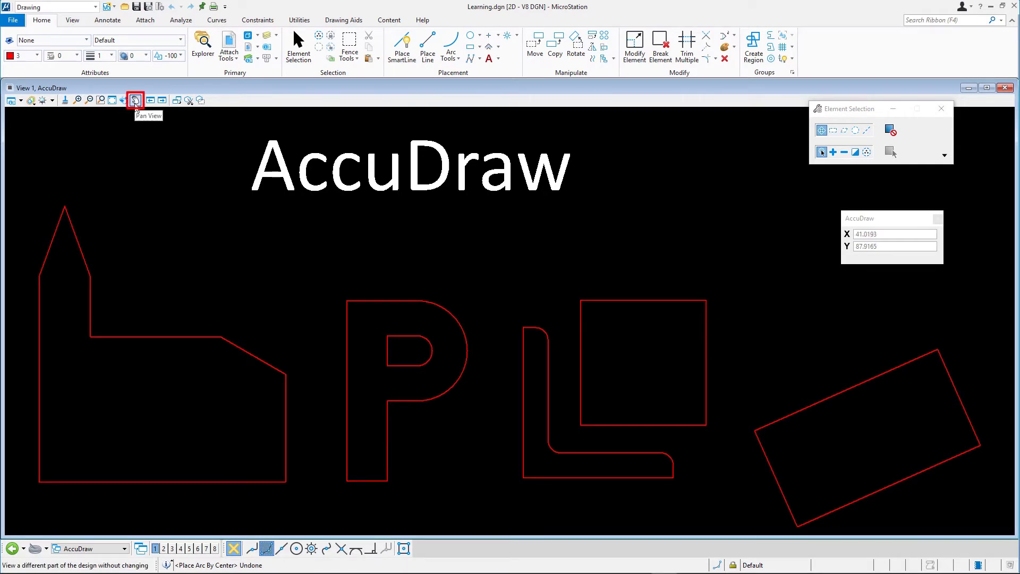
Pan the view to a blank area away from the existing red shapes
left_click(135, 100)
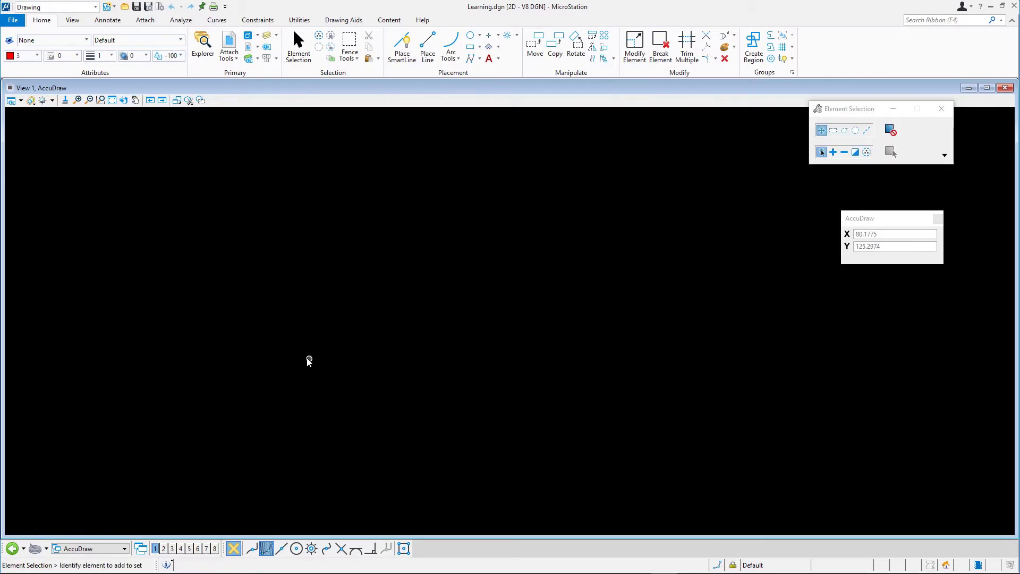
mouse_move(239, 326)
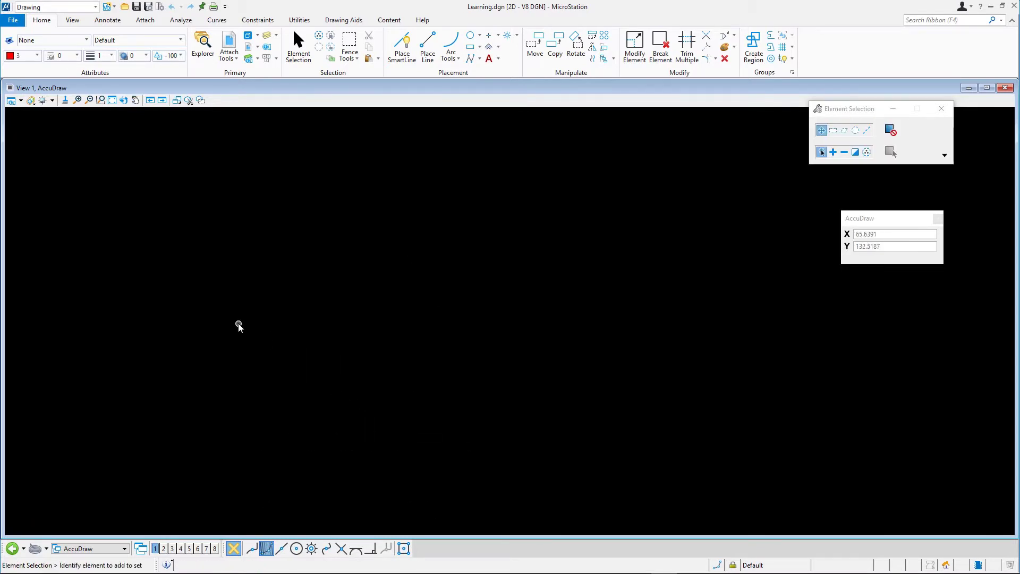
Draw a horizontal red SmartLine 30 units long in the empty area
left_click(402, 46)
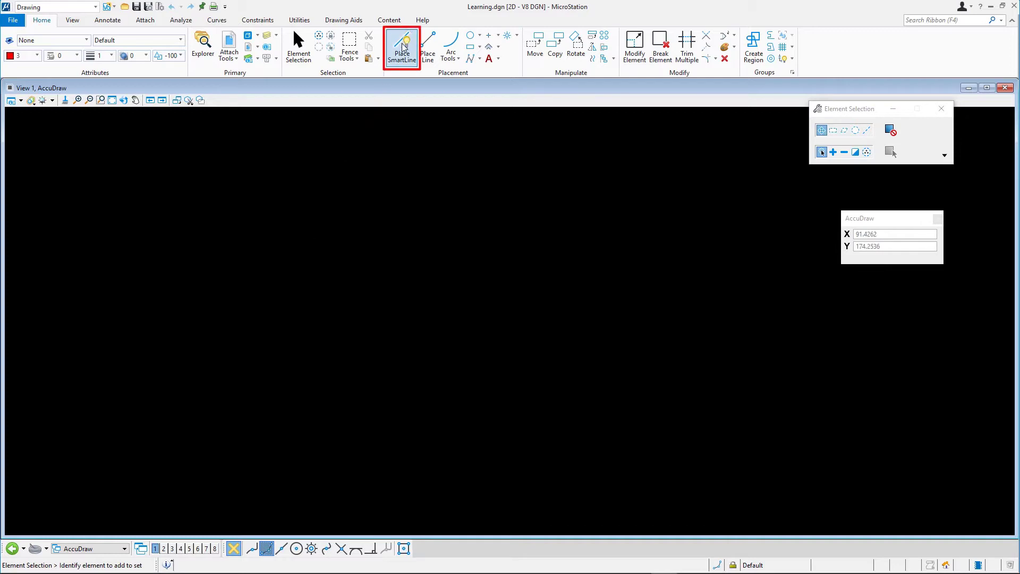
left_click(401, 47)
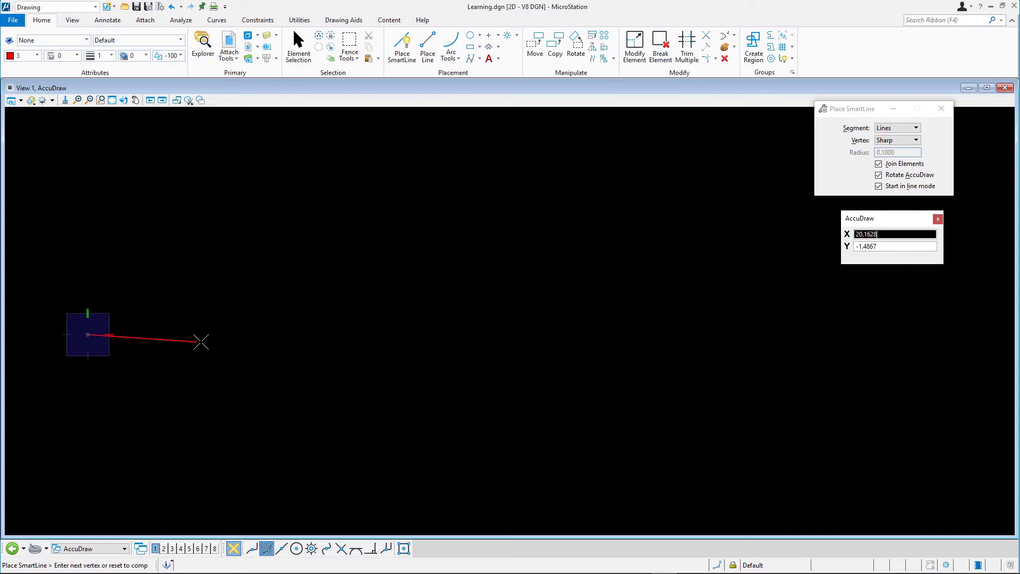
type("30")
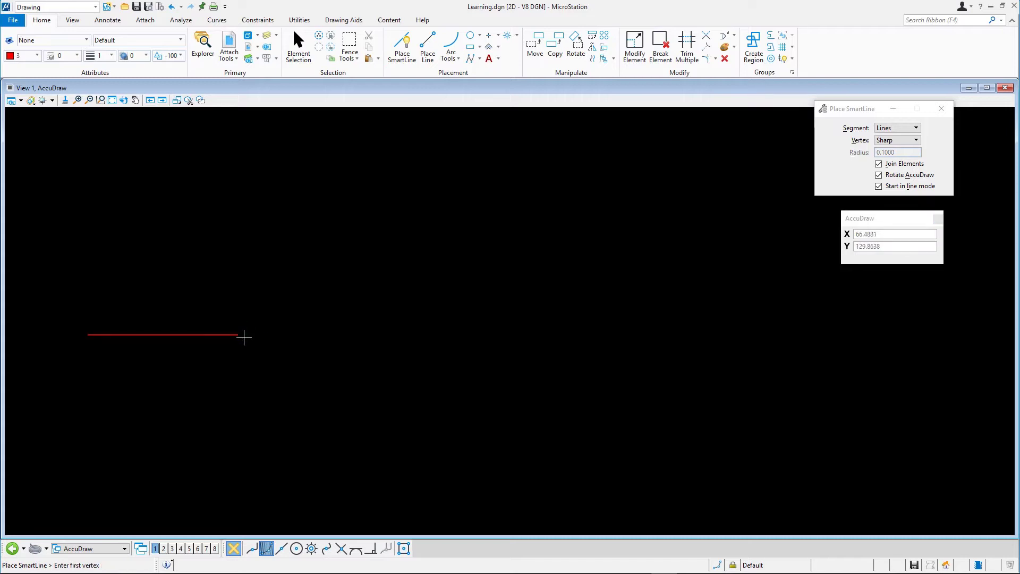
mouse_move(225, 319)
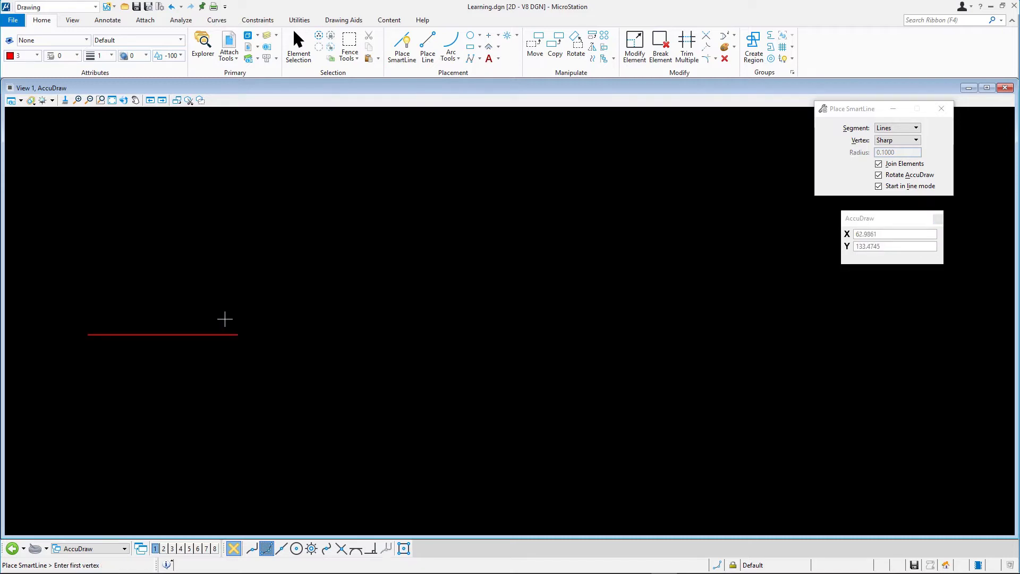
mouse_move(196, 323)
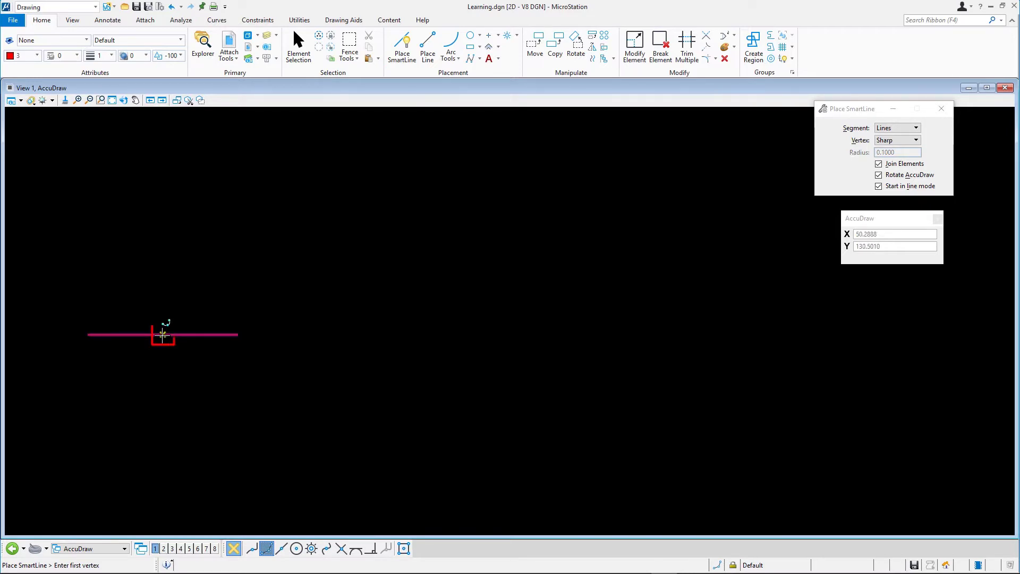
Add a 30-unit vertical line through the horizontal line's midpoint using the AccuDraw origin
key("o")
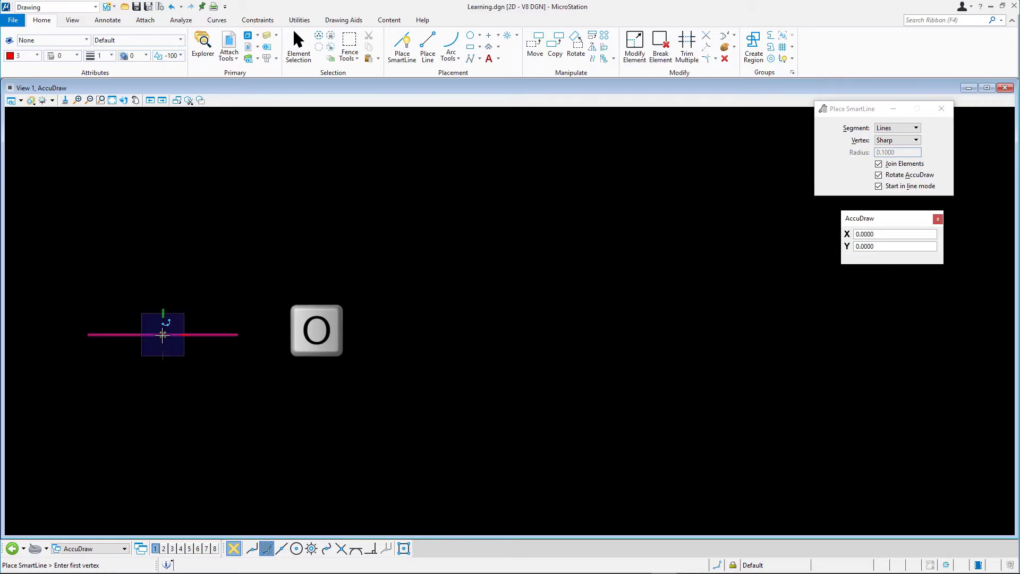
type("2.8673")
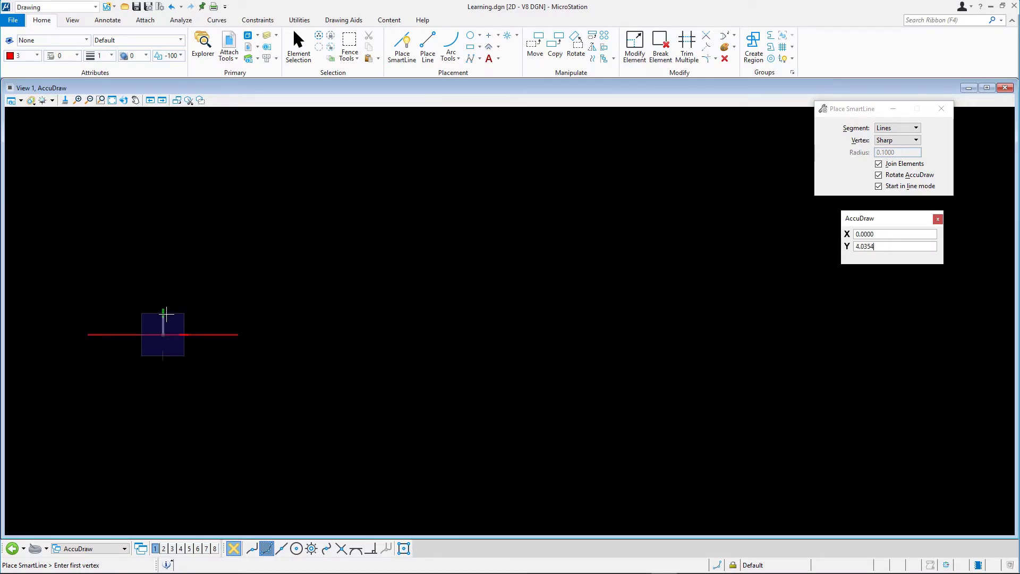
mouse_move(163, 259)
type("1")
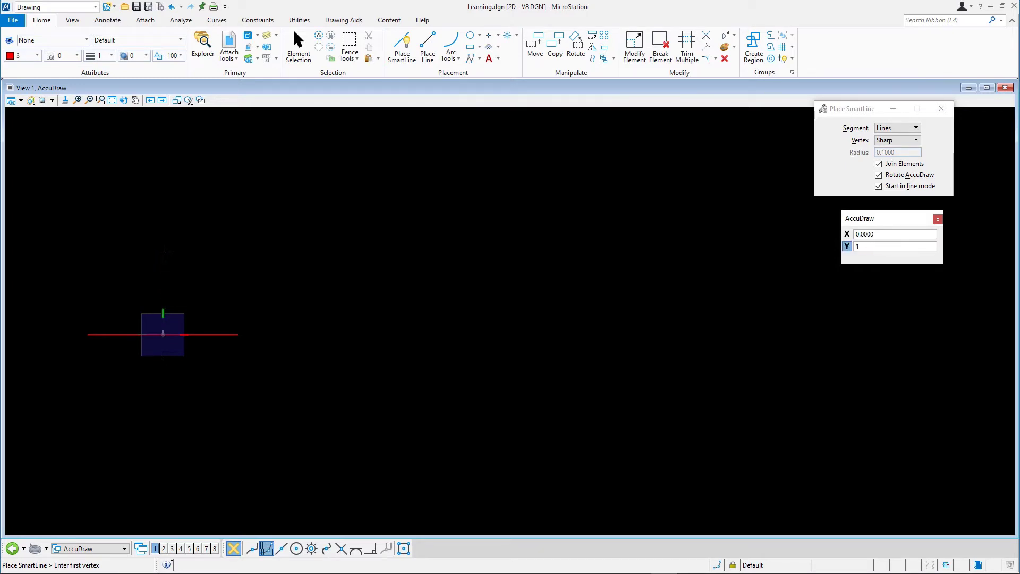
type("5.3010")
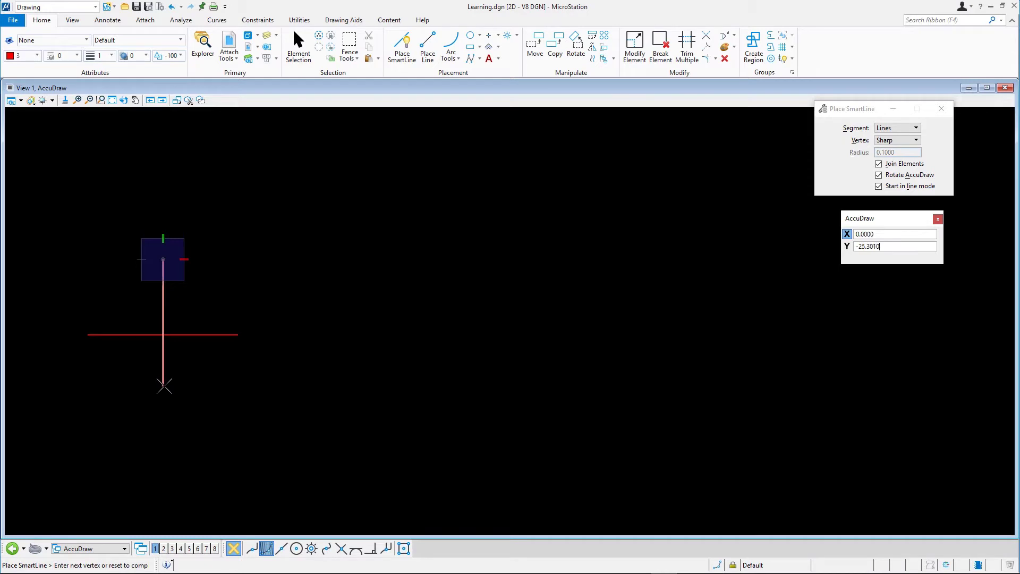
mouse_move(173, 395)
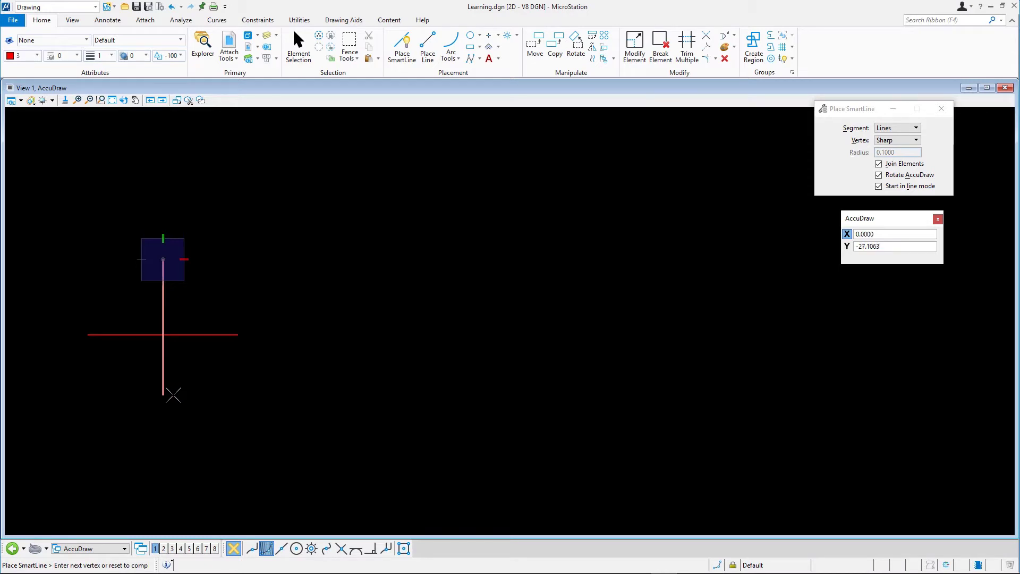
type("30")
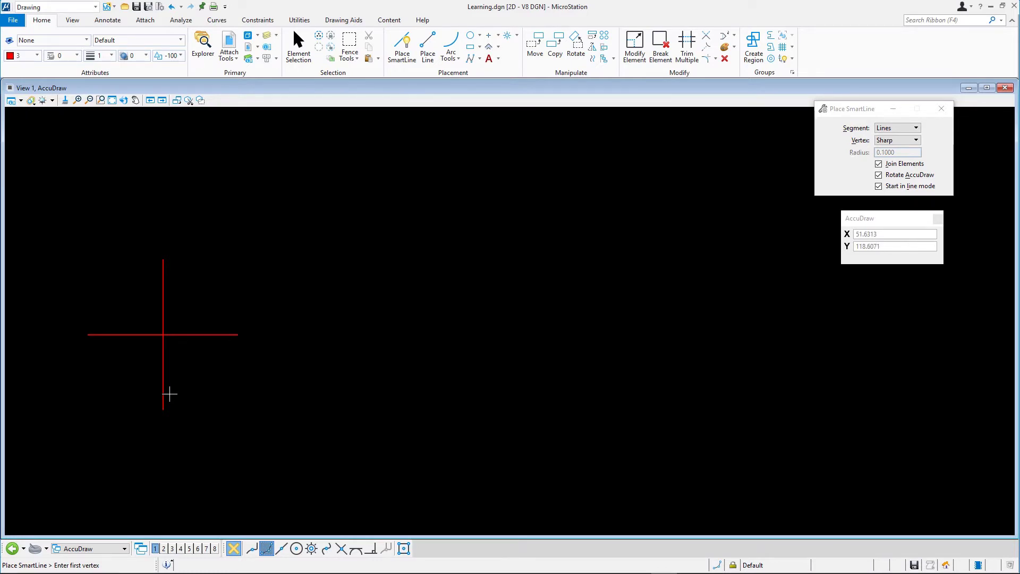
mouse_move(175, 384)
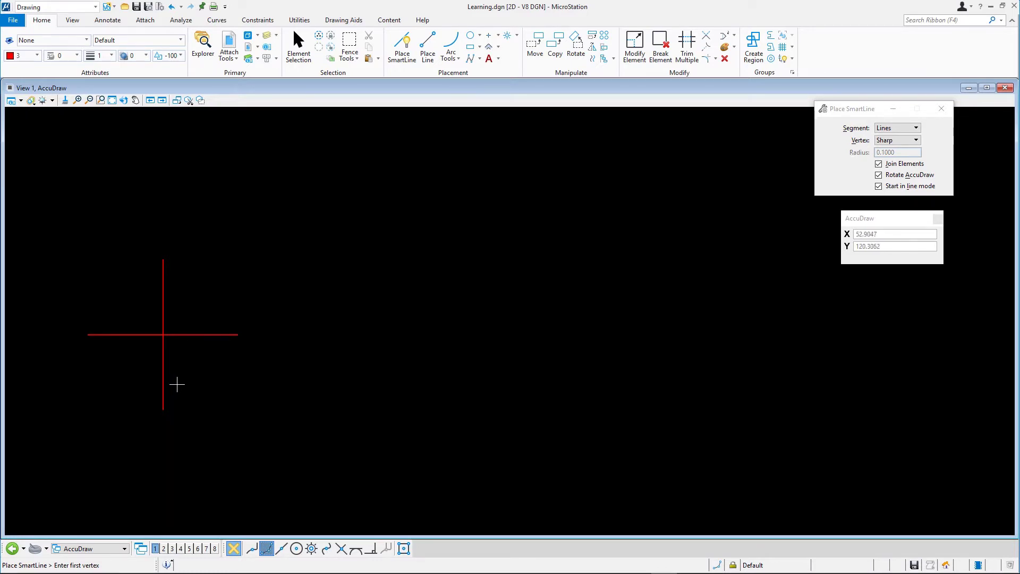
mouse_move(292, 290)
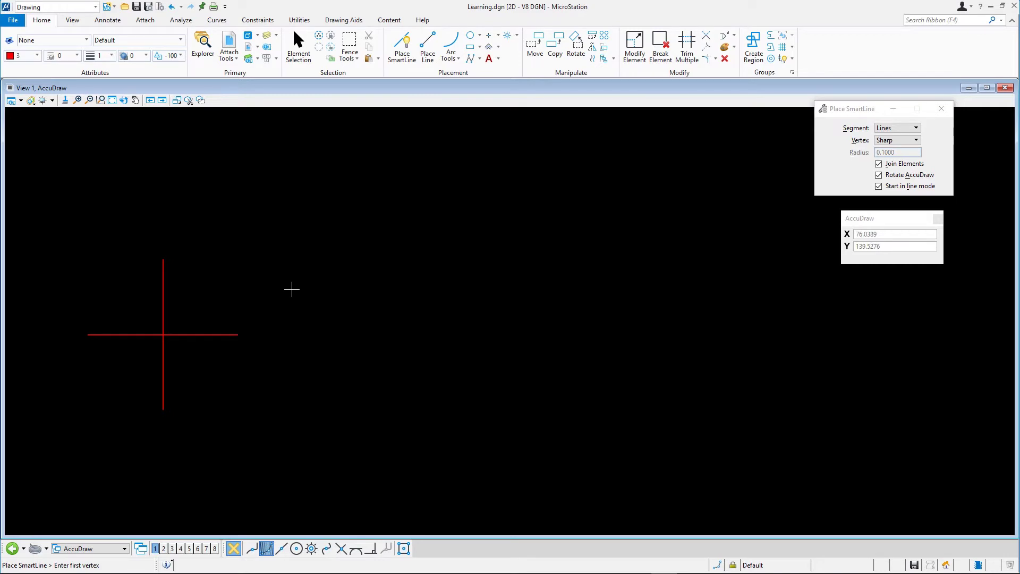
mouse_move(366, 228)
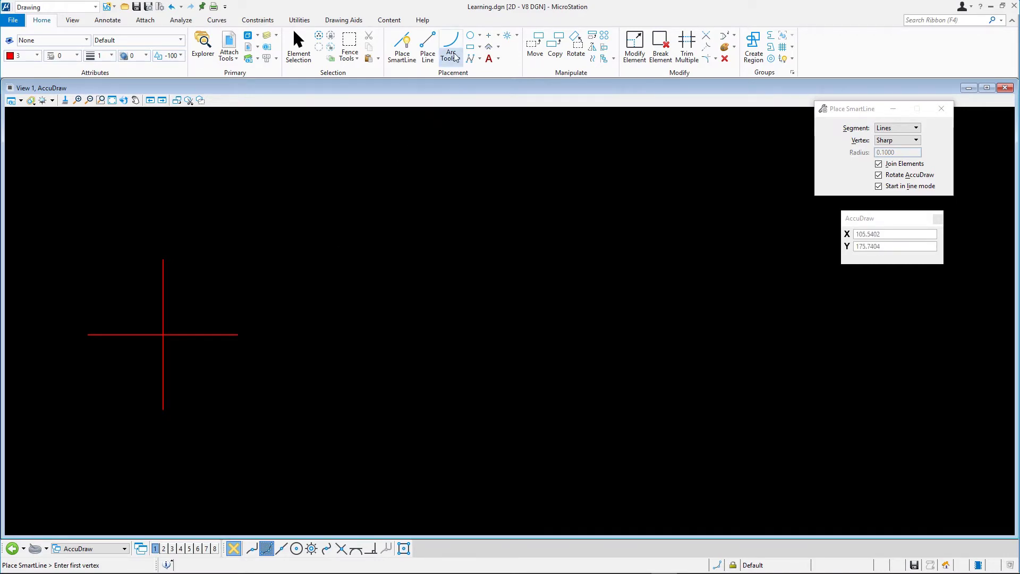
mouse_move(450, 44)
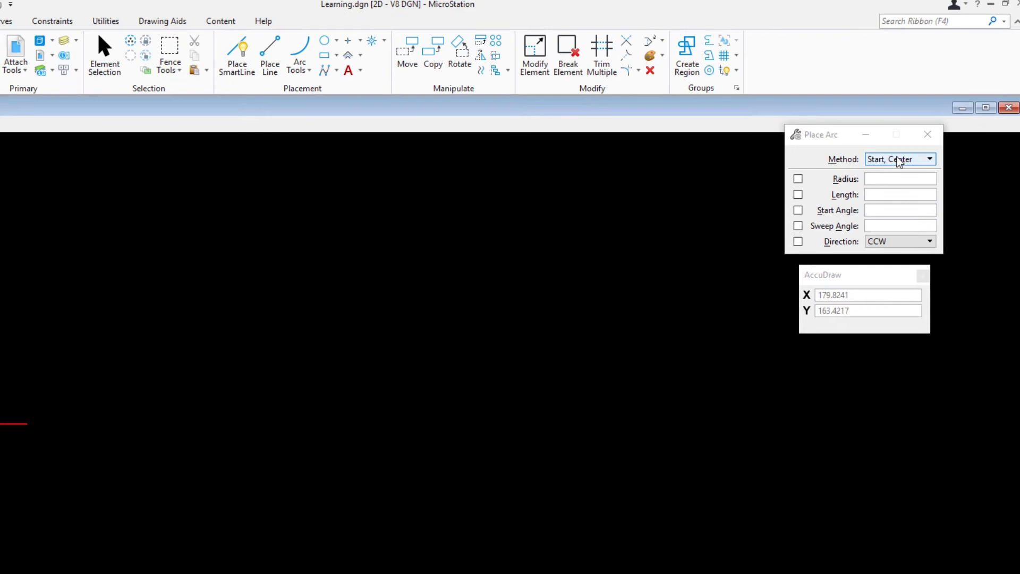
Set the Place Arc method to Start, Mid, End
left_click(929, 158)
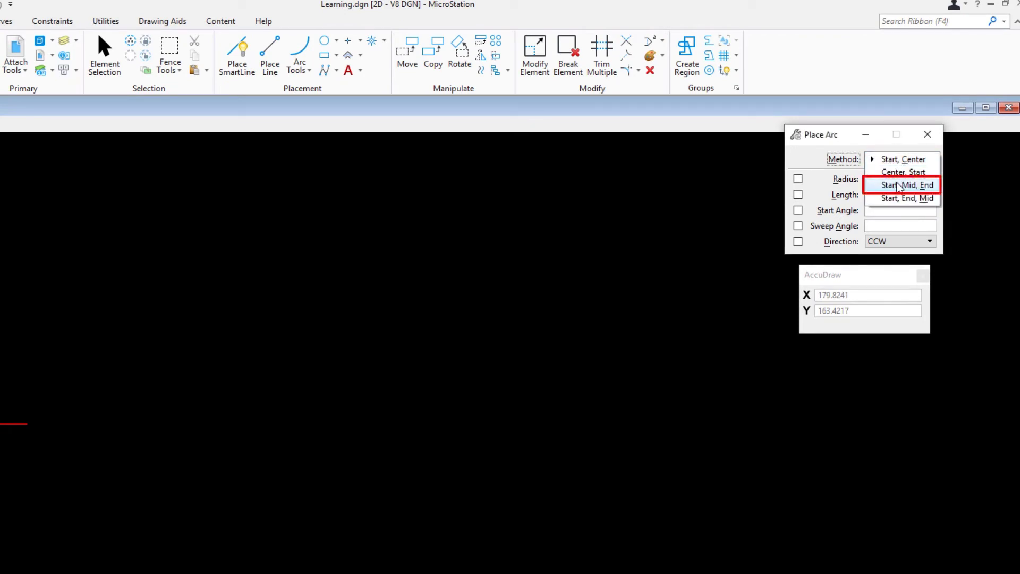
left_click(906, 185)
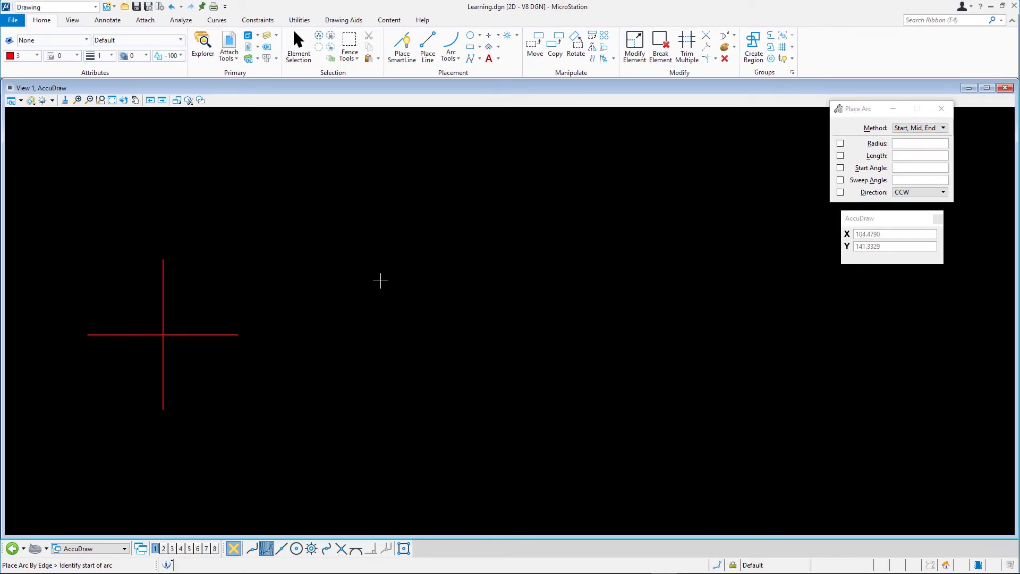
Place a three-quarter arc from the vertical line's top around to the horizontal line's right end
left_click(163, 259)
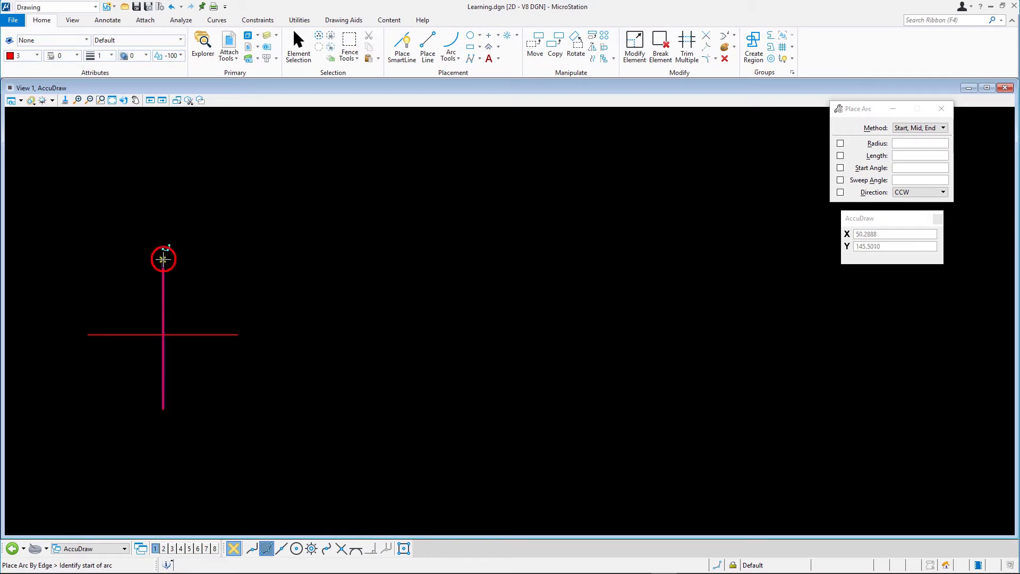
left_click(163, 259)
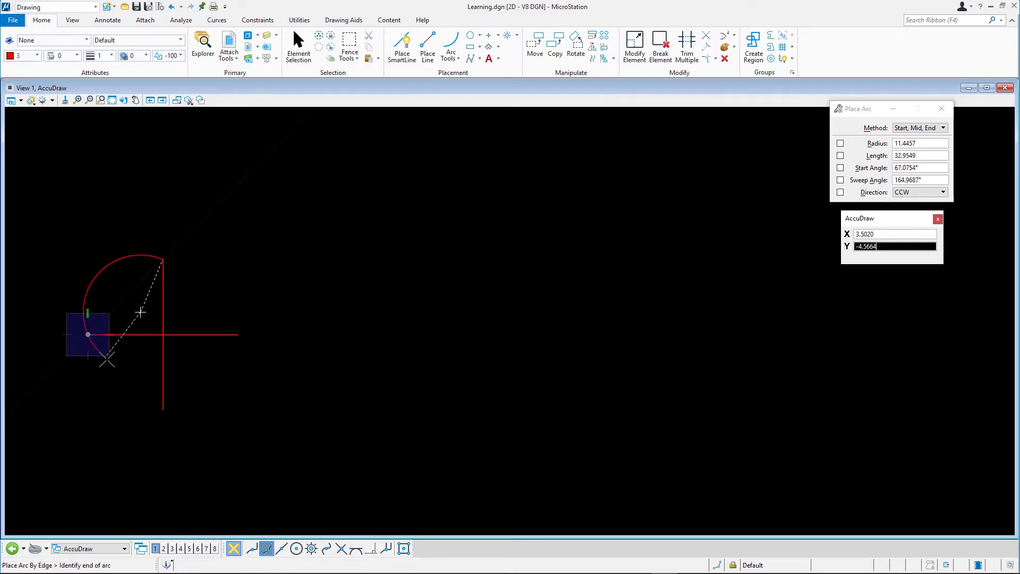
mouse_move(147, 319)
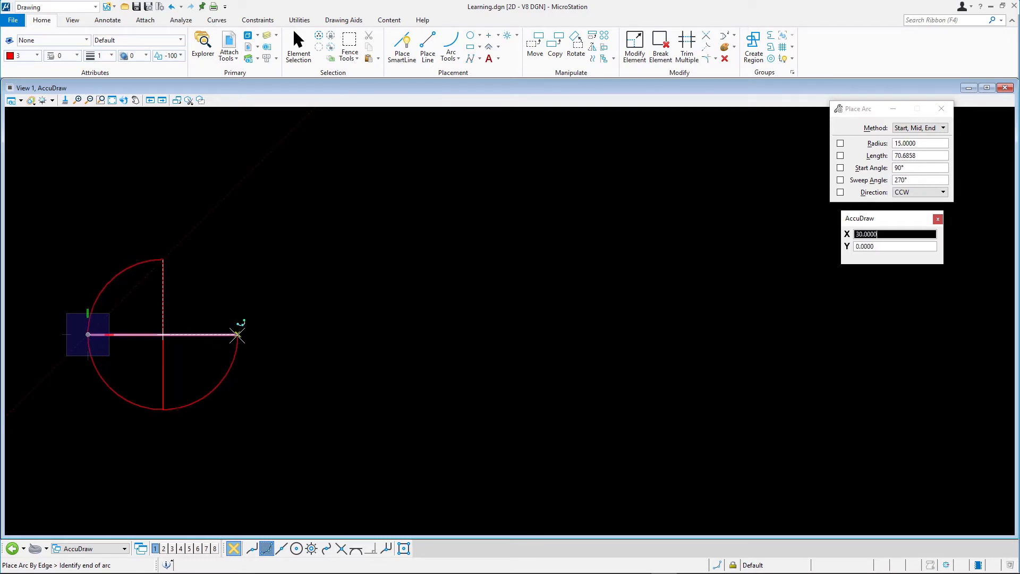
left_click(237, 335)
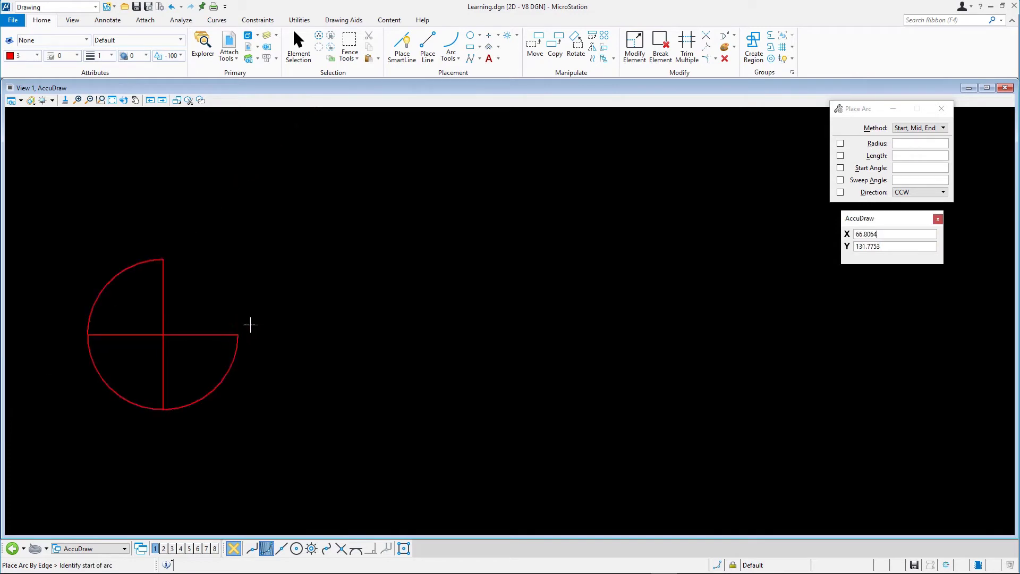
mouse_move(260, 309)
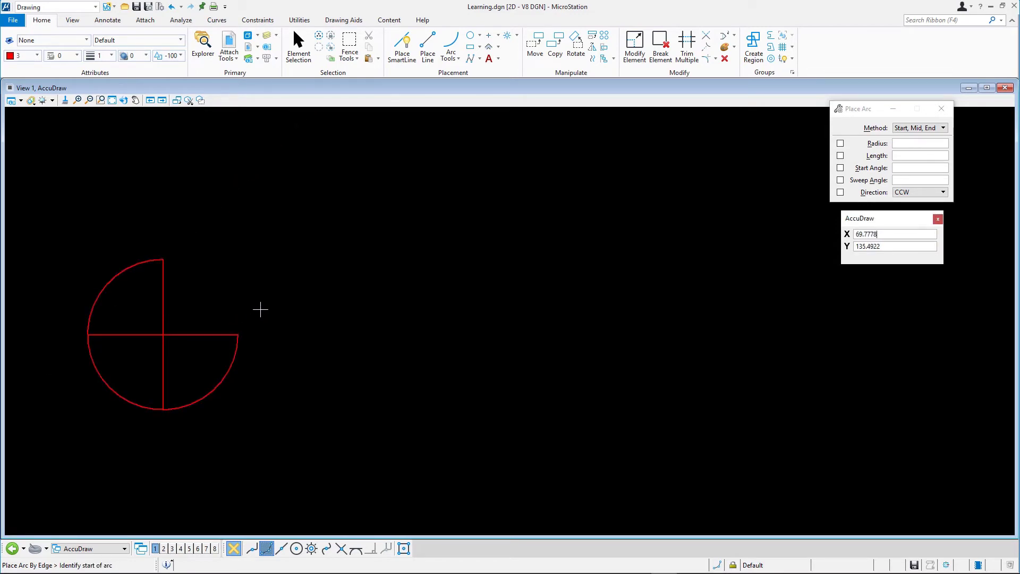
mouse_move(258, 308)
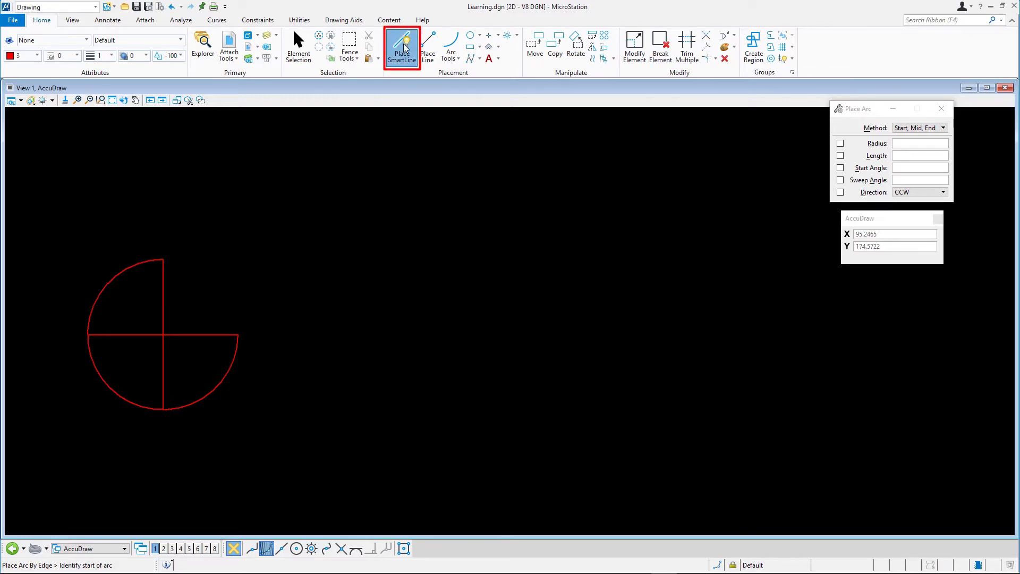
Draw an L-shaped line string to the right: horizontal then a 30-unit vertical rise
left_click(402, 47)
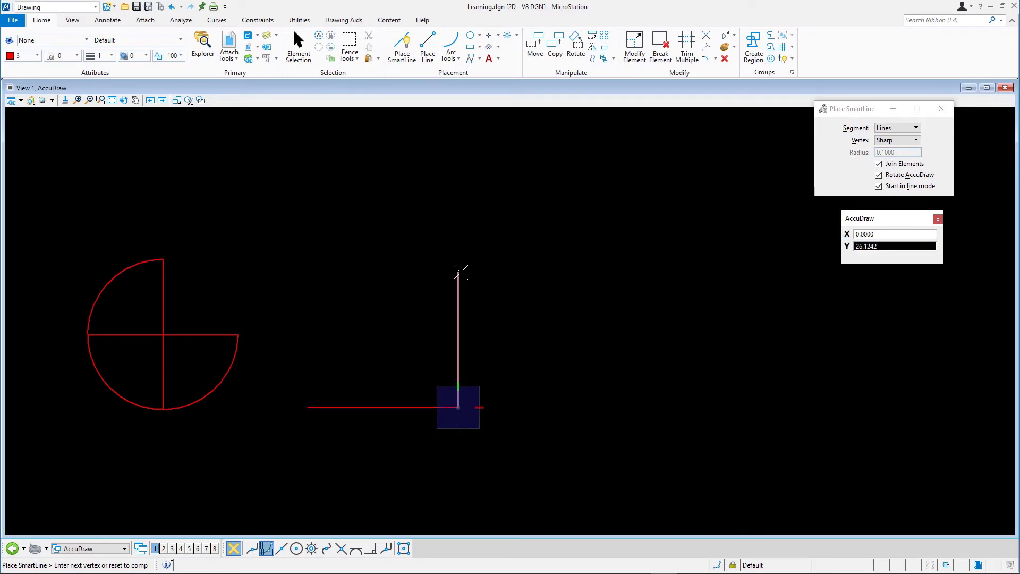
type("3")
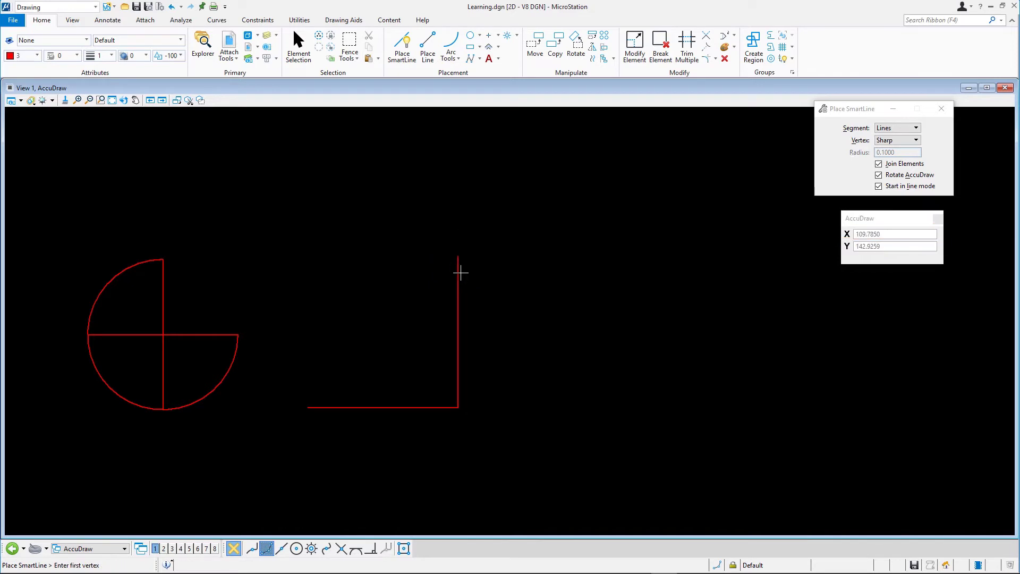
mouse_move(437, 282)
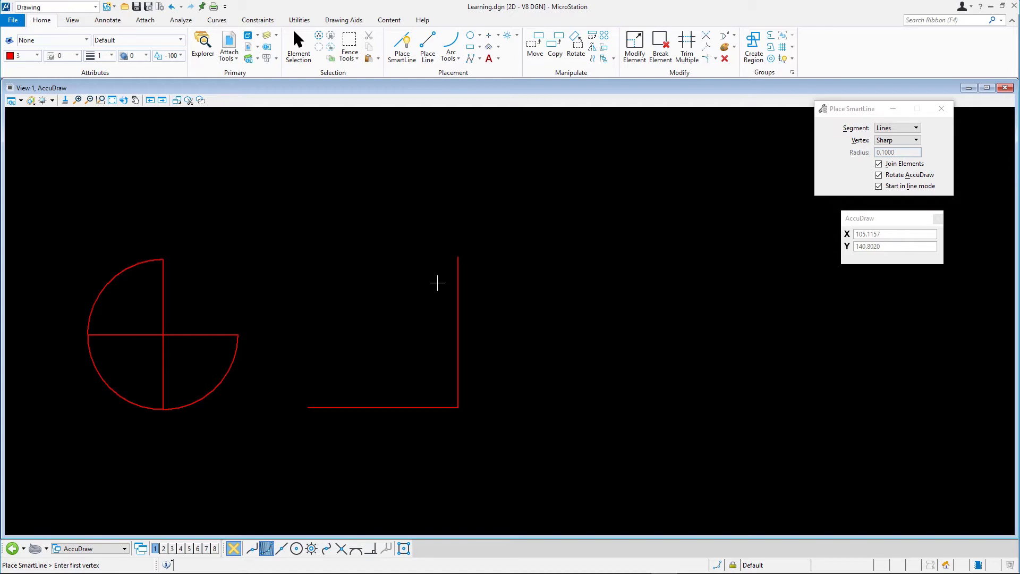
mouse_move(442, 267)
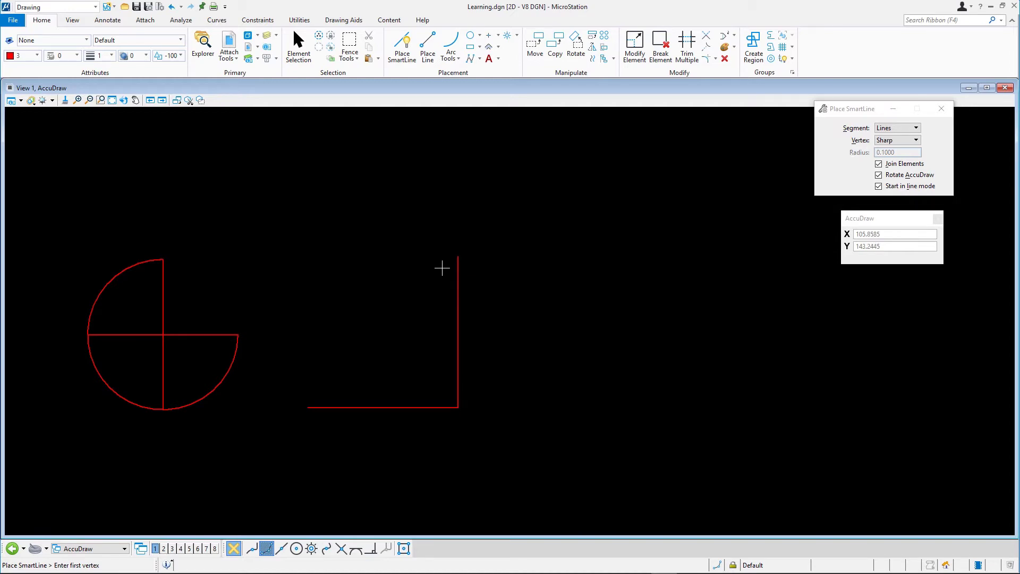
mouse_move(463, 120)
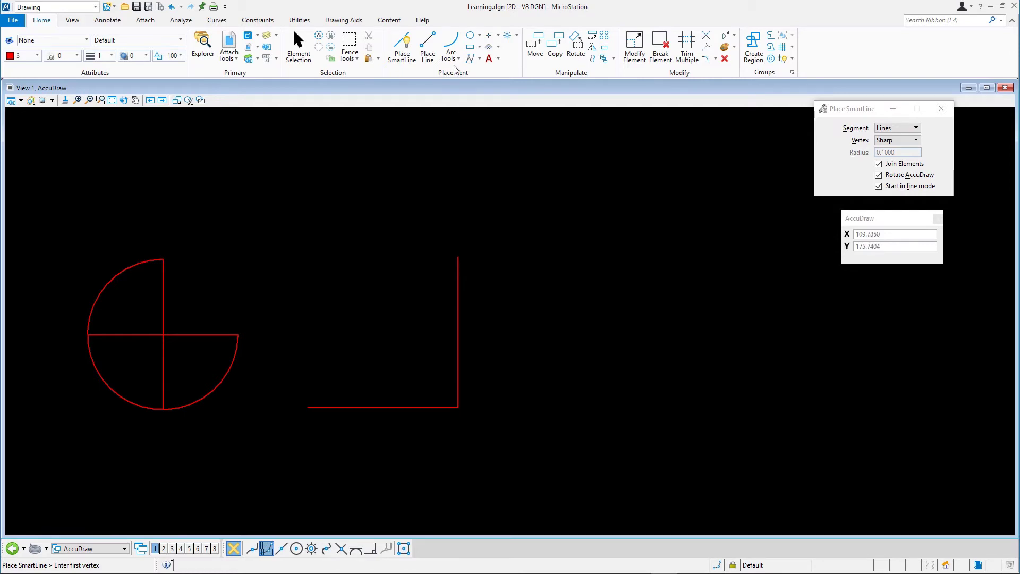
Set Place Arc to Start, Center with a locked radius of 30
left_click(449, 45)
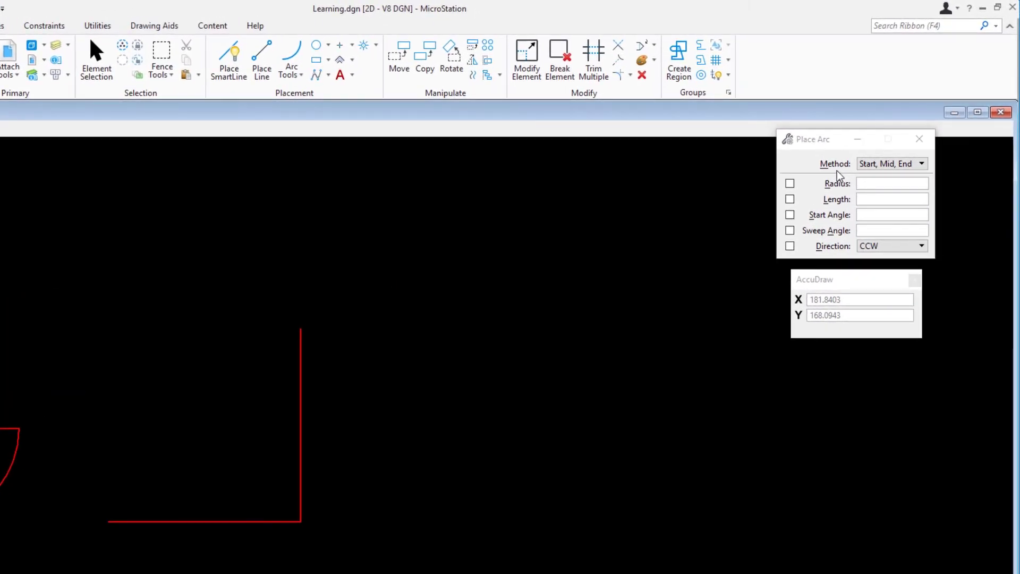
left_click(891, 164)
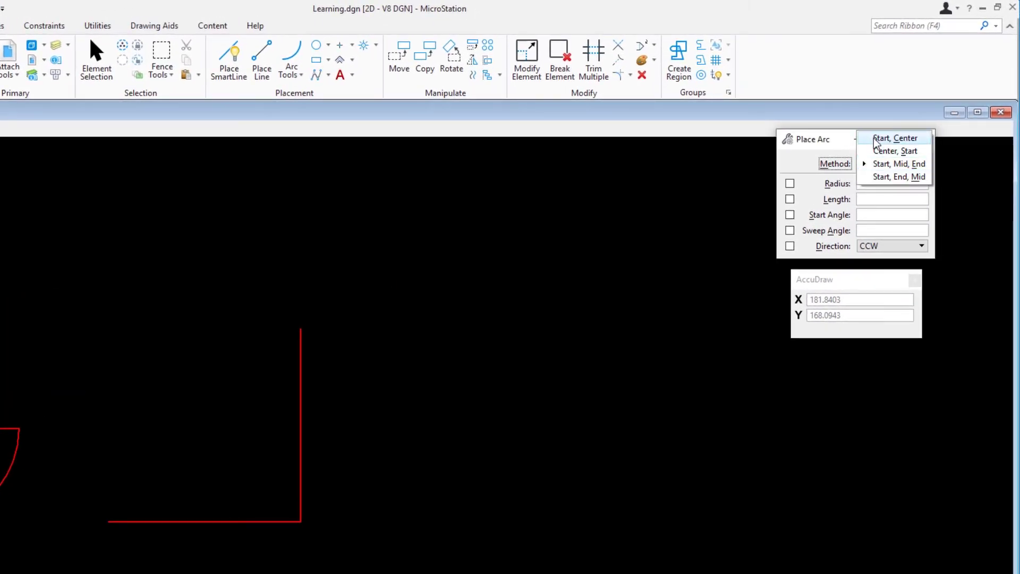
left_click(893, 138)
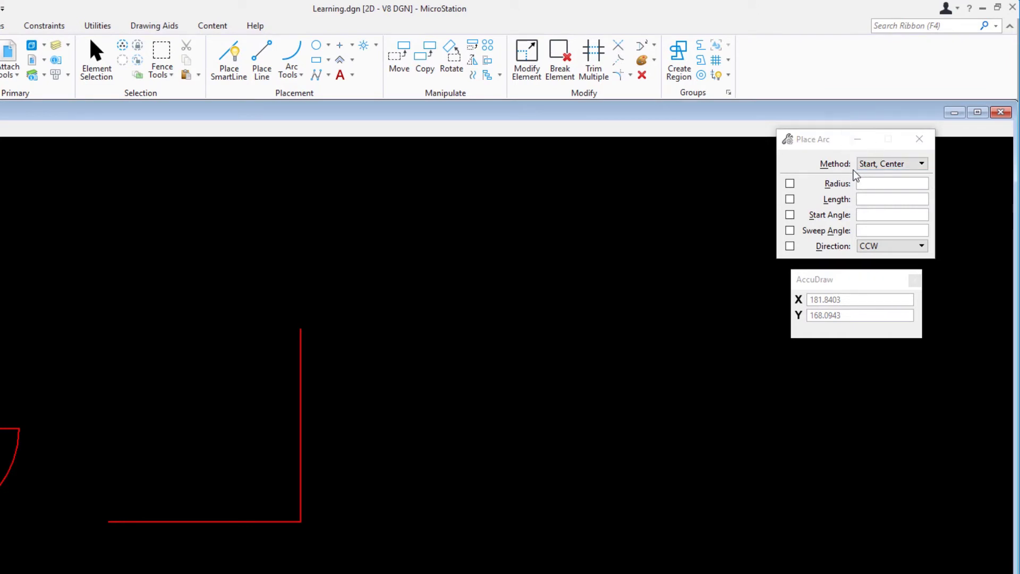
left_click(790, 184)
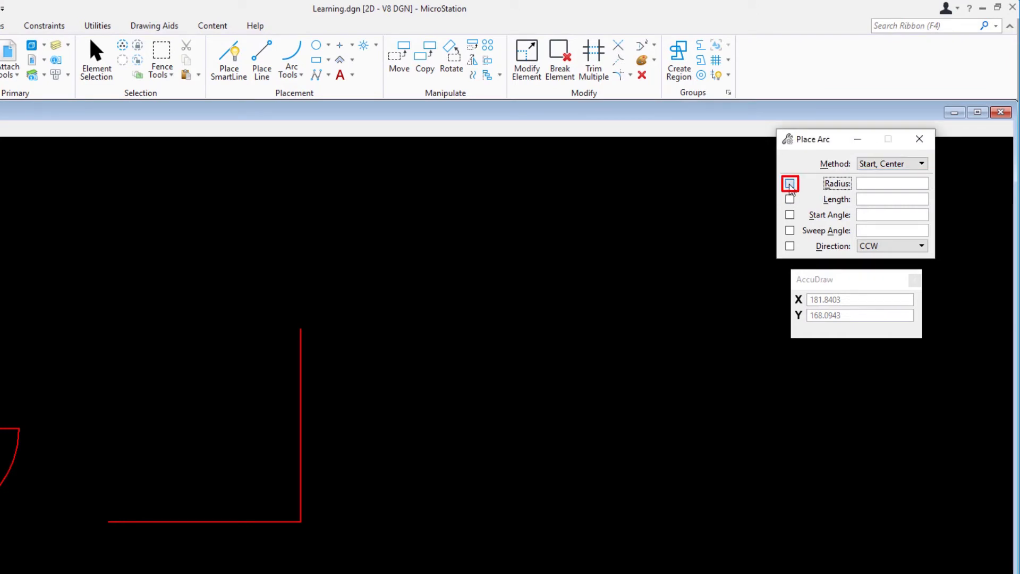
left_click(790, 183)
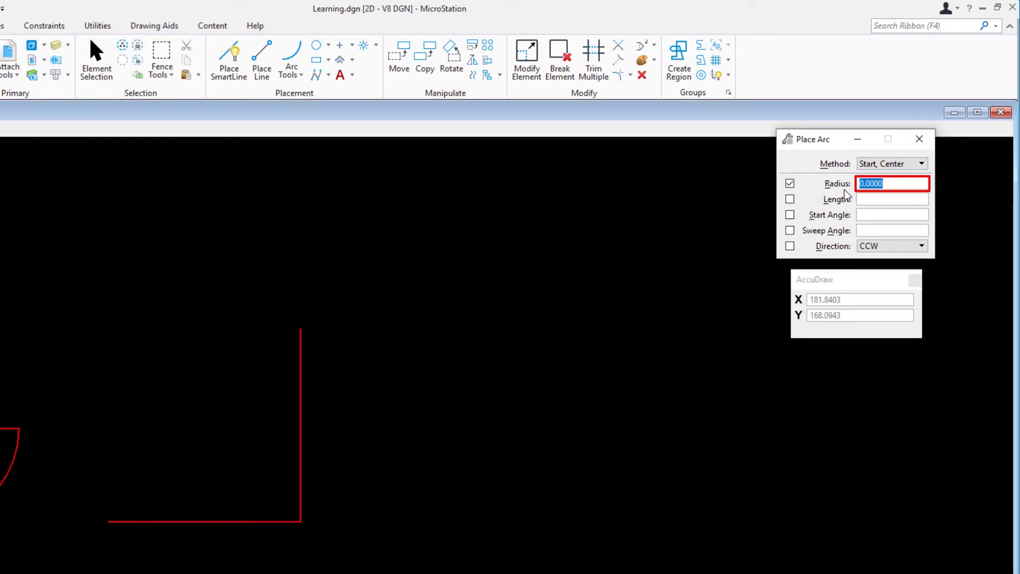
type("30")
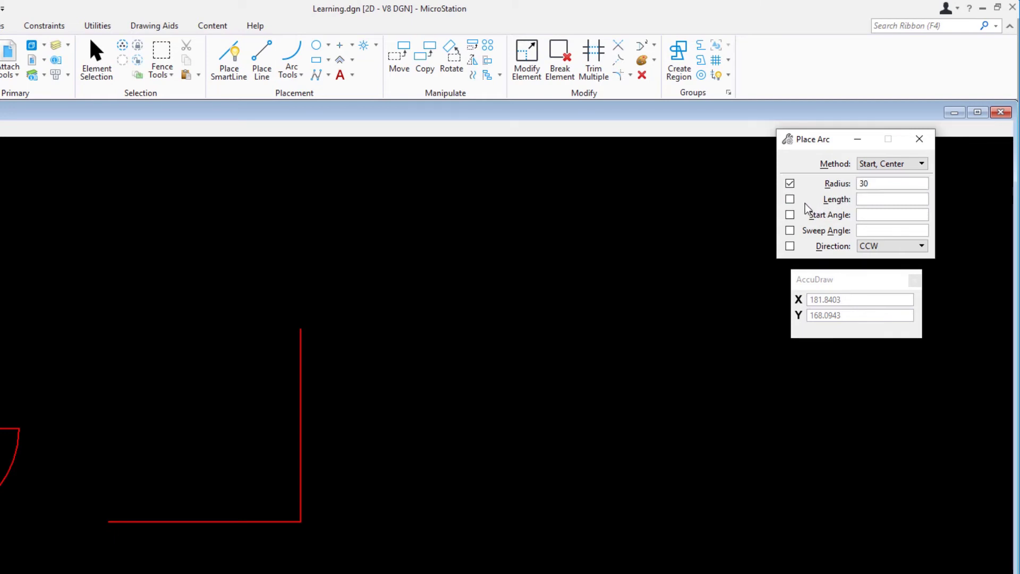
left_click(790, 198)
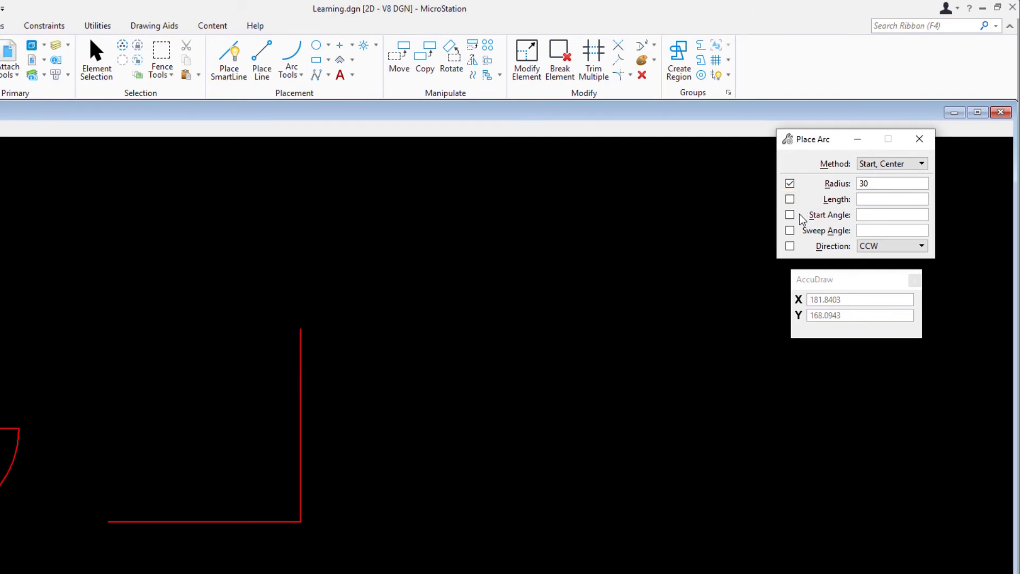
Lock start angle 270°, sweep angle 90° and counterclockwise direction
left_click(789, 214)
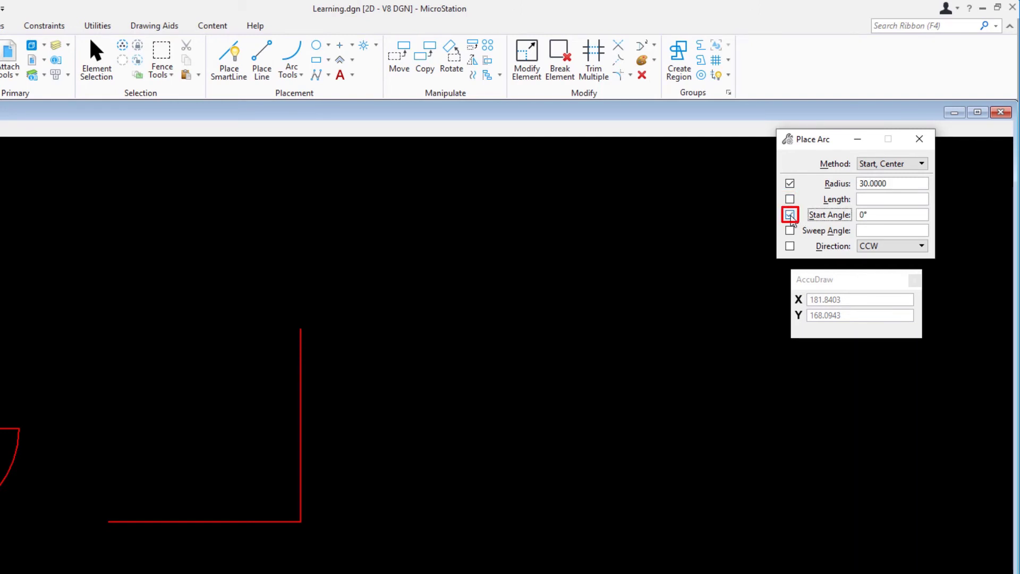
left_click(790, 215)
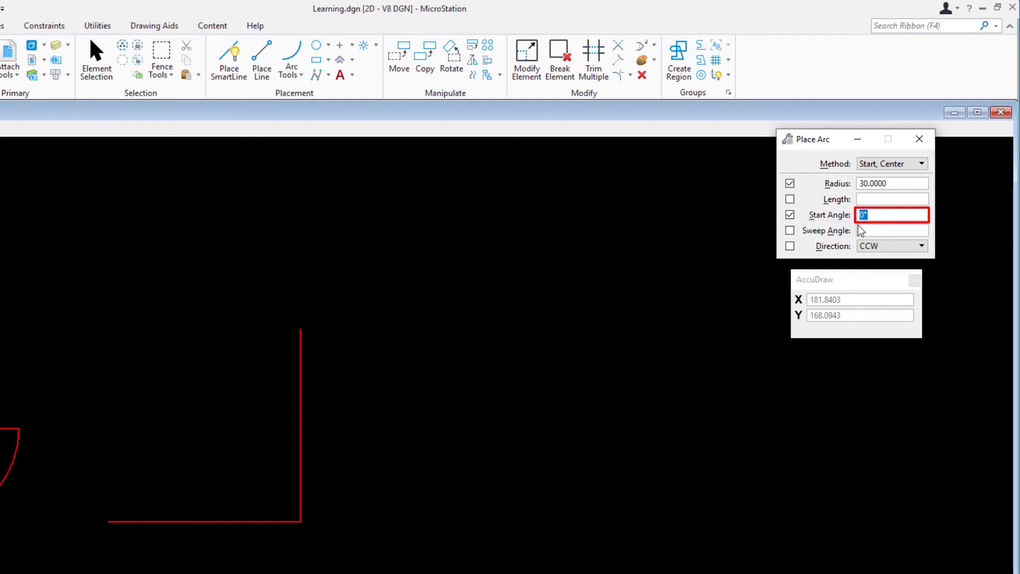
type("27")
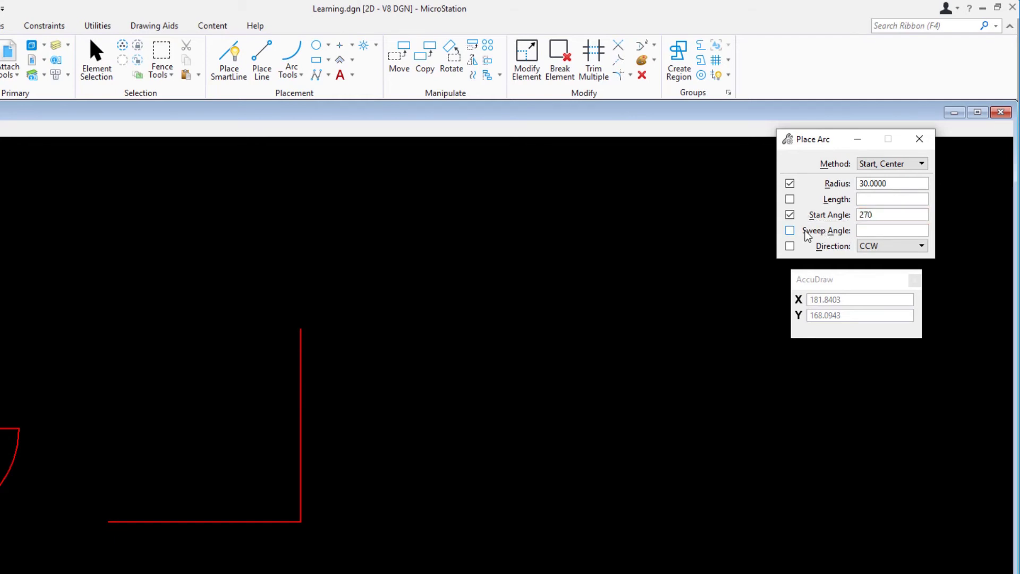
left_click(789, 231)
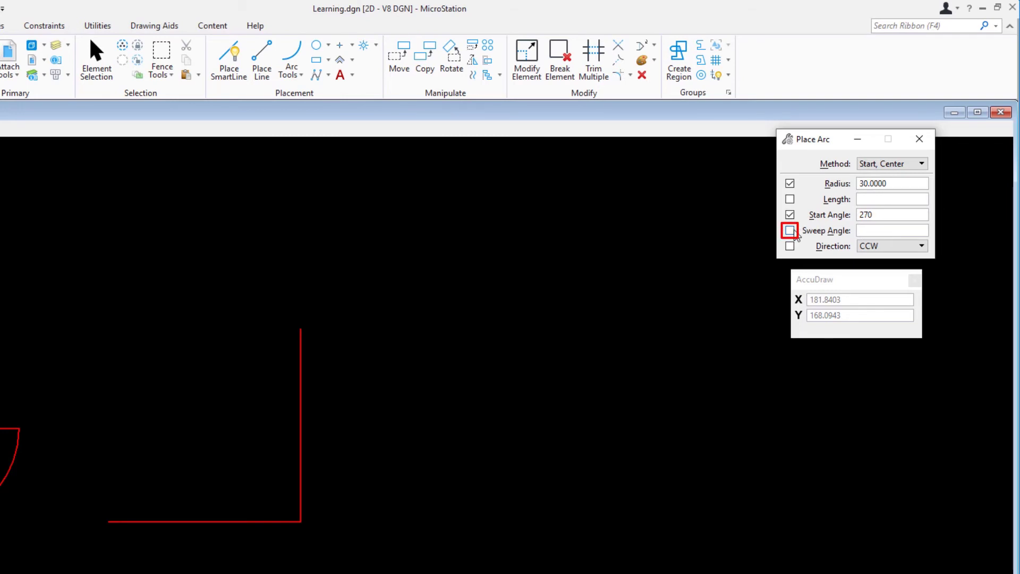
left_click(789, 230)
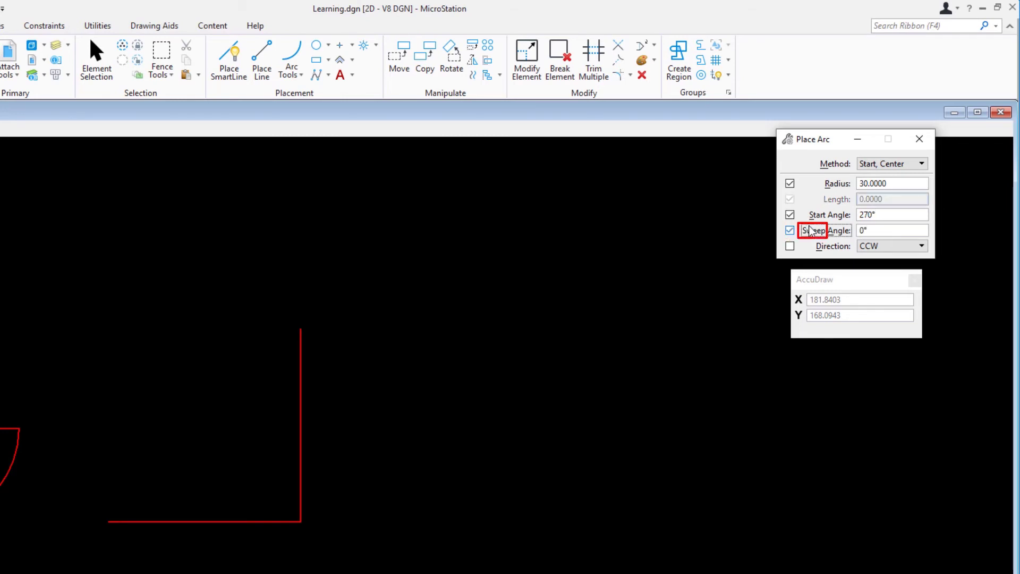
left_click(892, 231)
type("90")
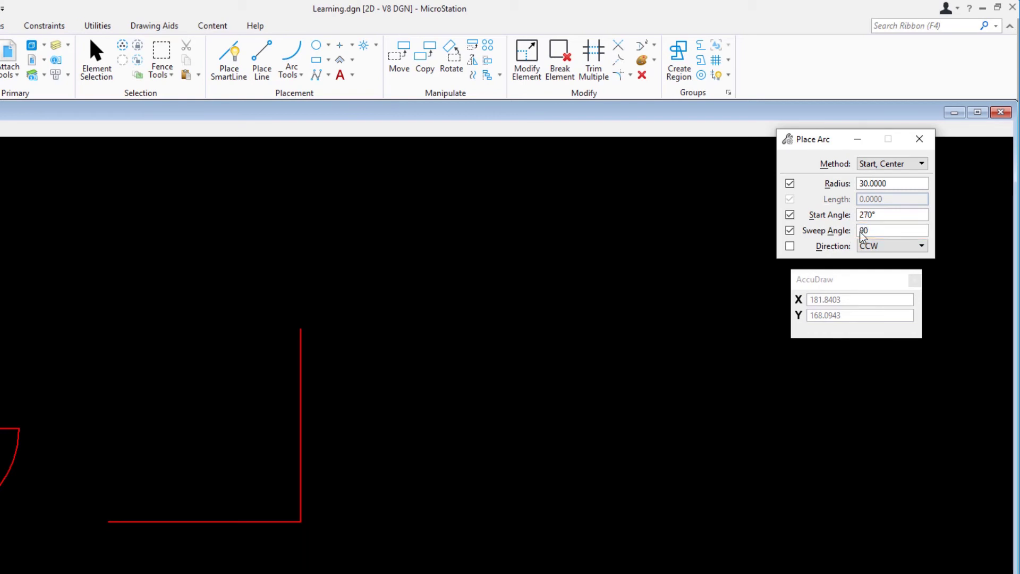
left_click(790, 245)
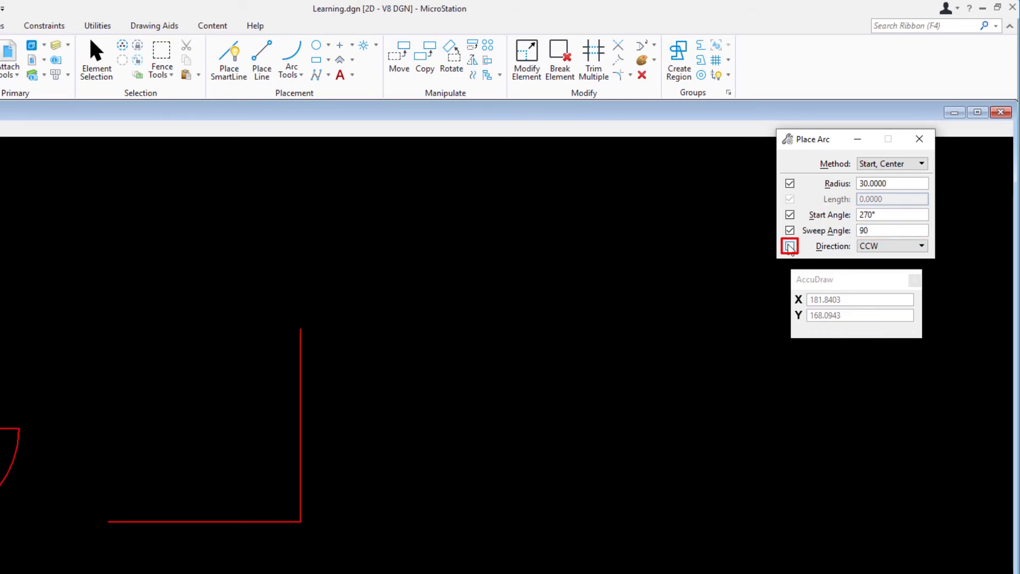
left_click(790, 245)
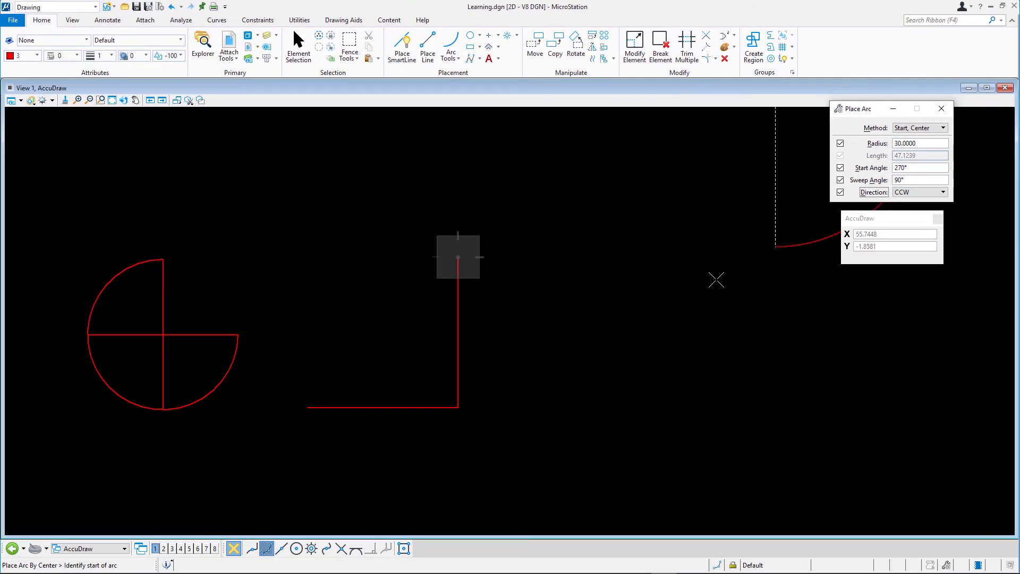
mouse_move(359, 363)
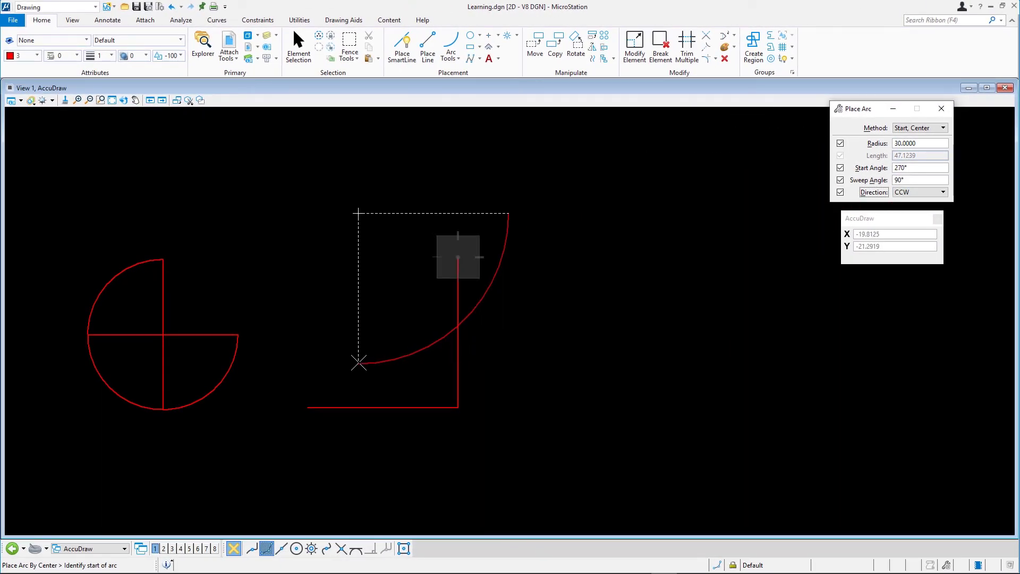
mouse_move(329, 393)
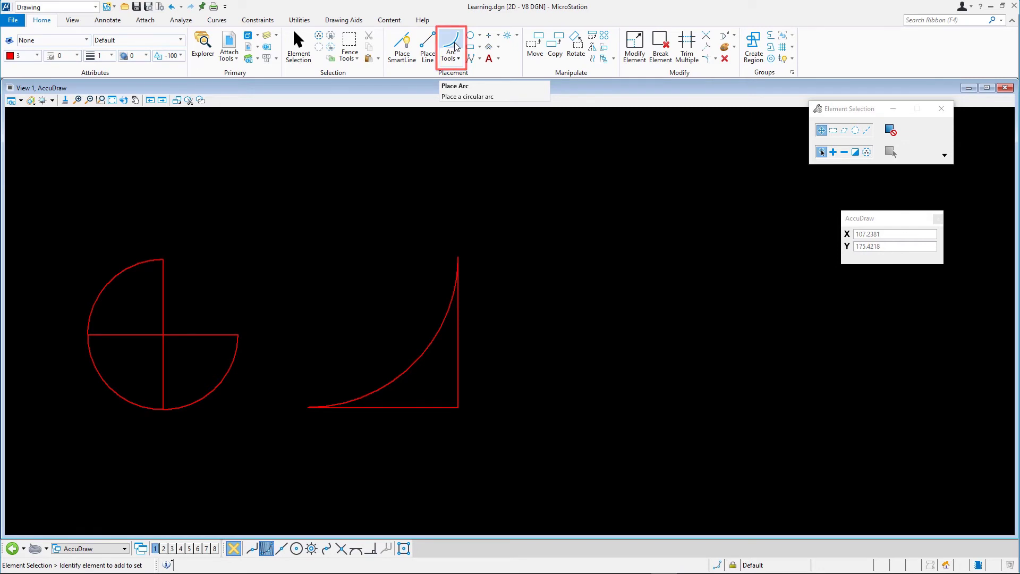
Switch Place Arc to Start, Mid, End with locks off and start the outer arc at the vertical line's top
left_click(451, 45)
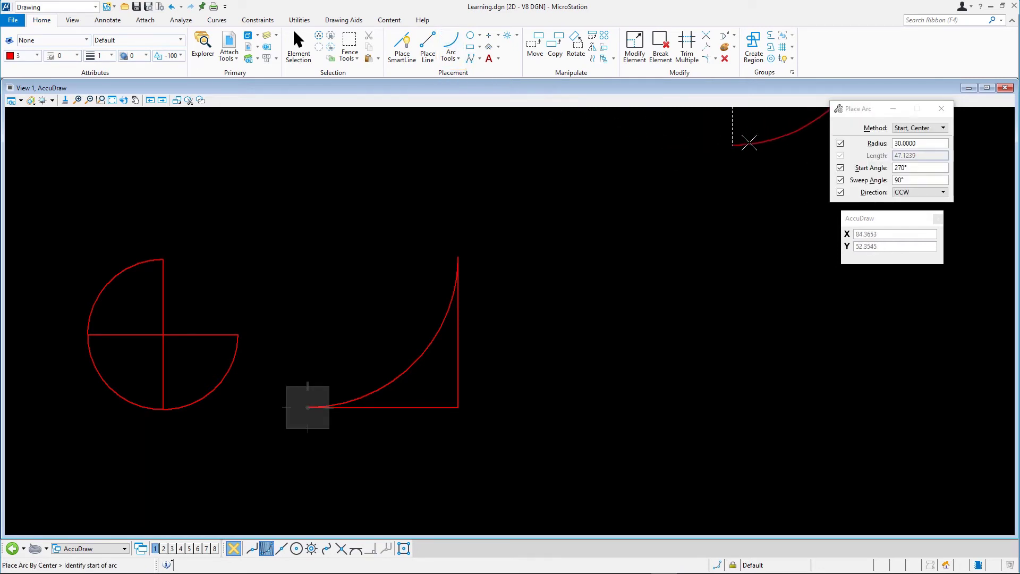
left_click(919, 128)
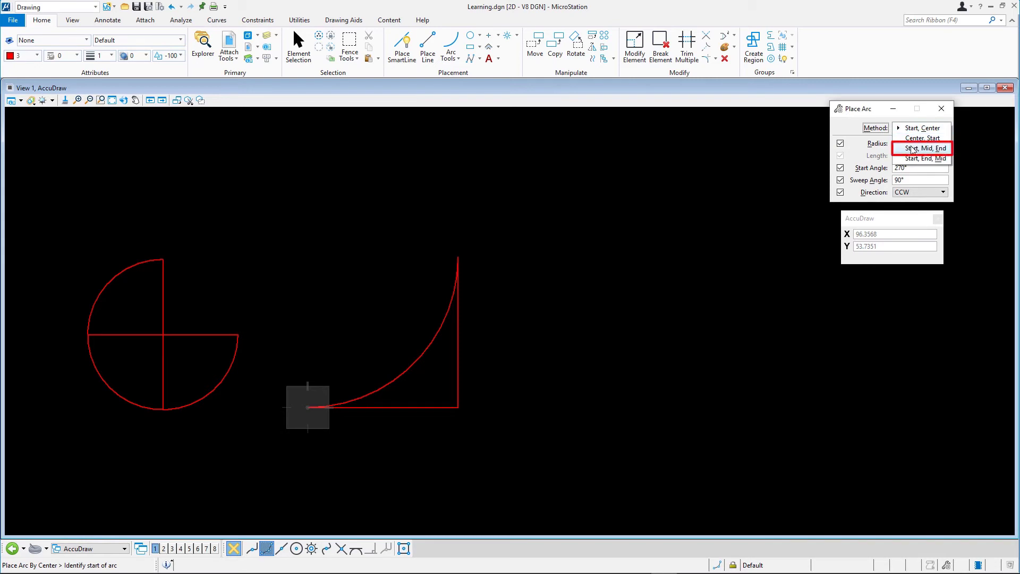
left_click(922, 148)
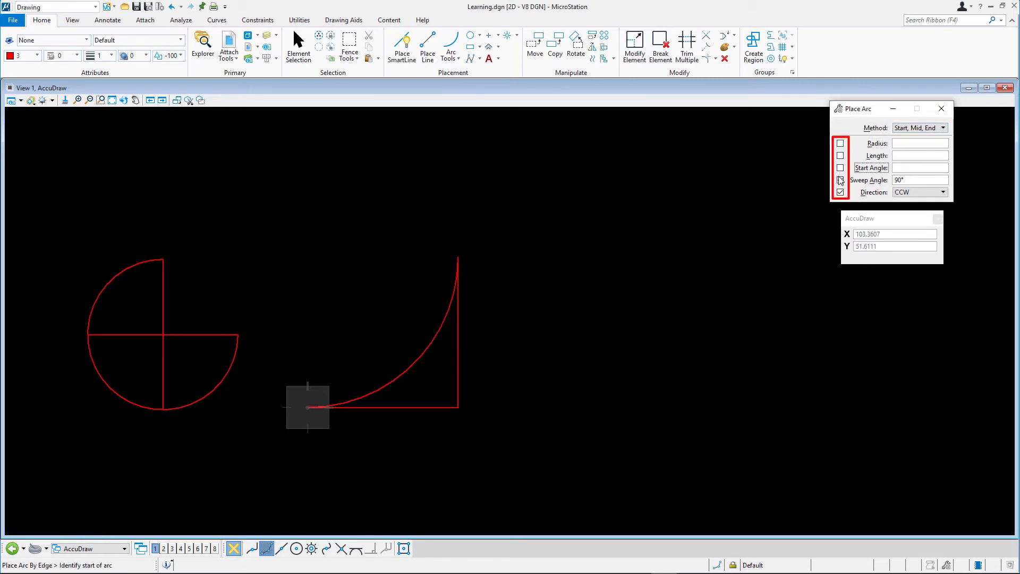
left_click(841, 181)
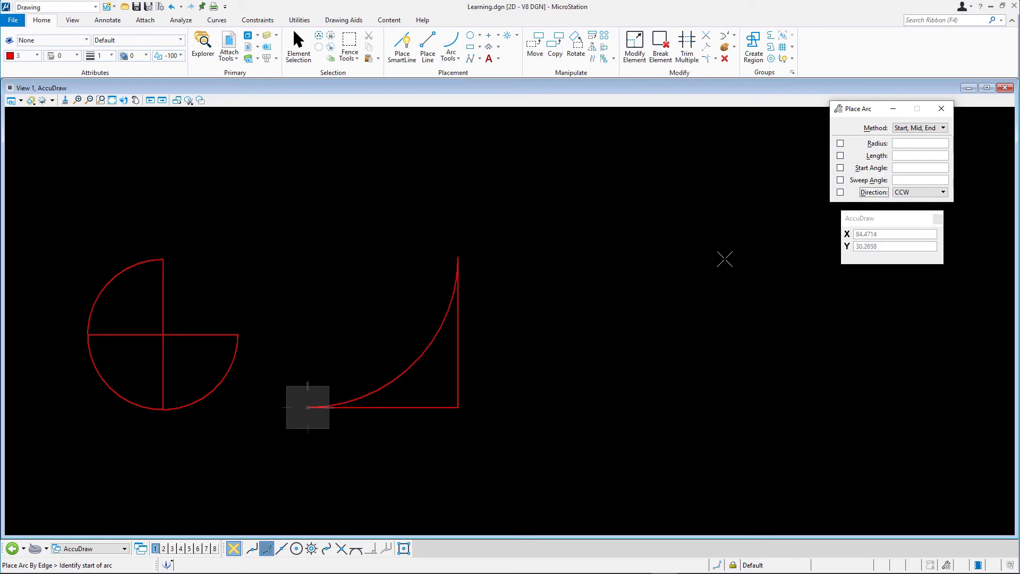
mouse_move(463, 272)
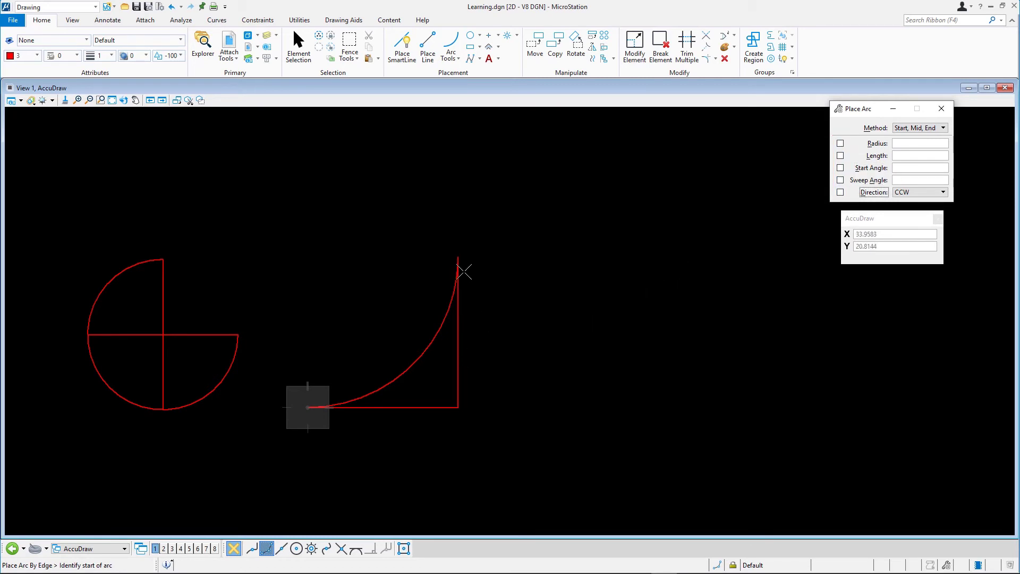
left_click(457, 256)
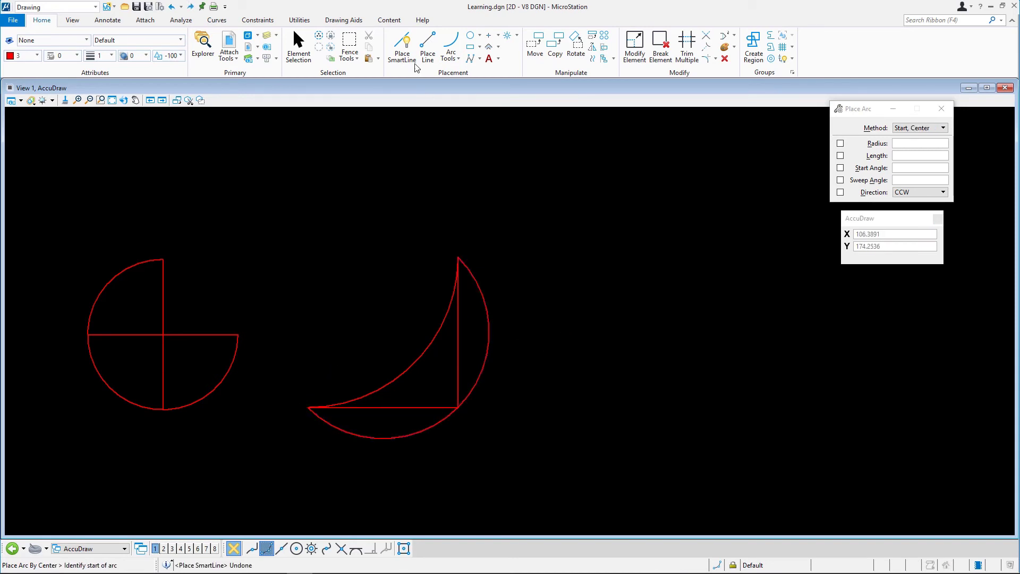
Draw a third line string: a horizontal run turning straight down, right of the crescent
left_click(401, 46)
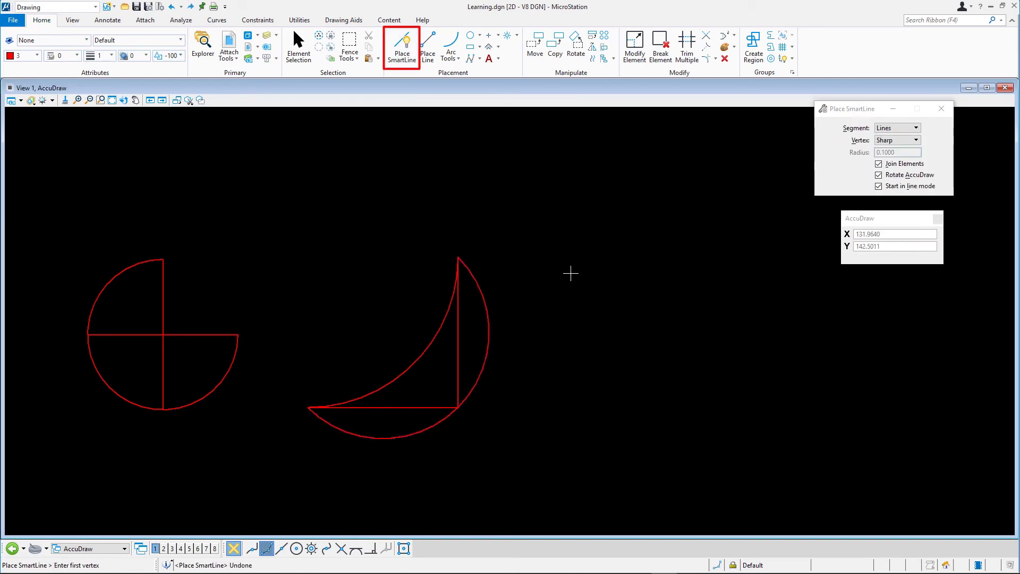
left_click(571, 272)
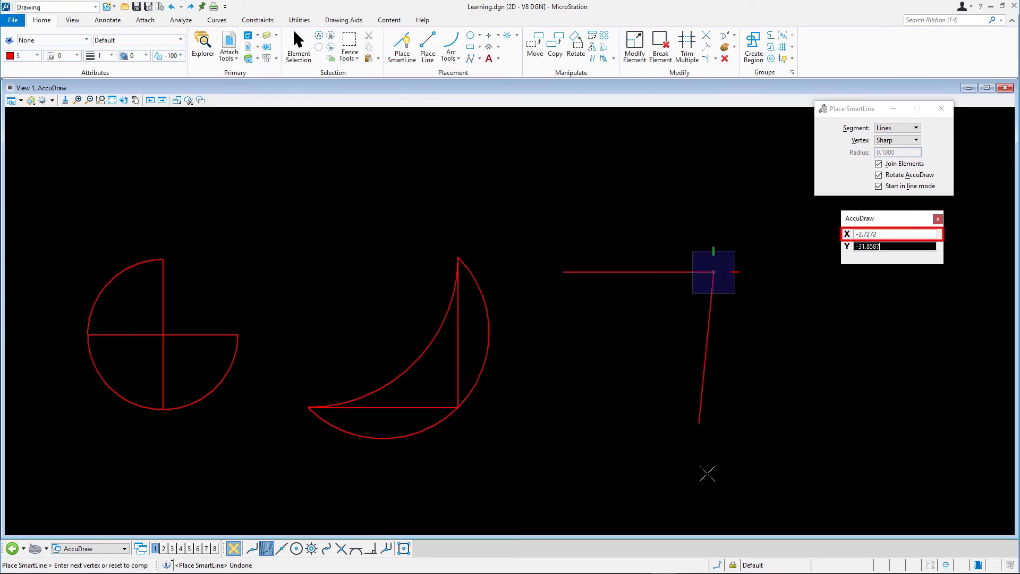
type("3")
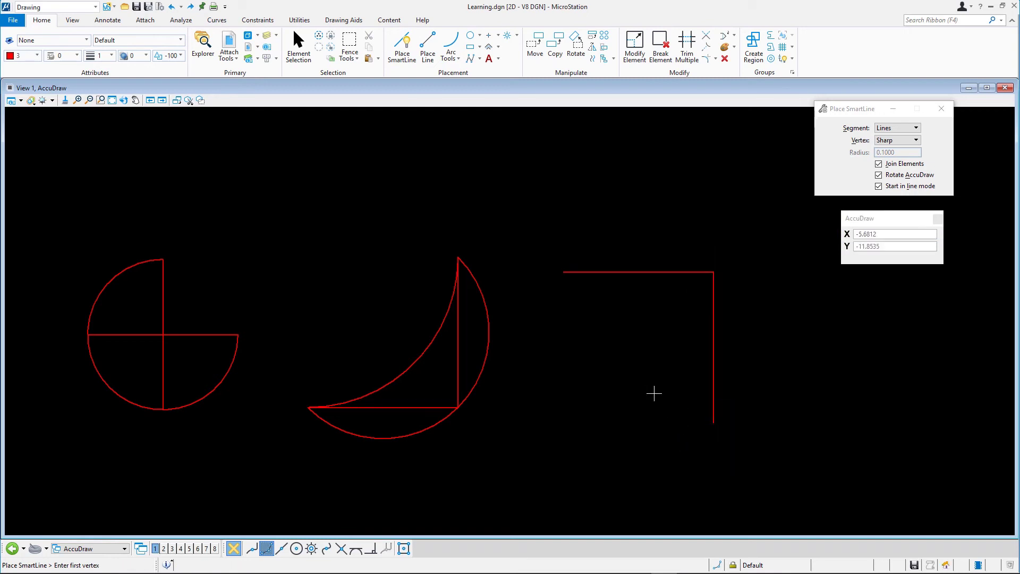
mouse_move(631, 339)
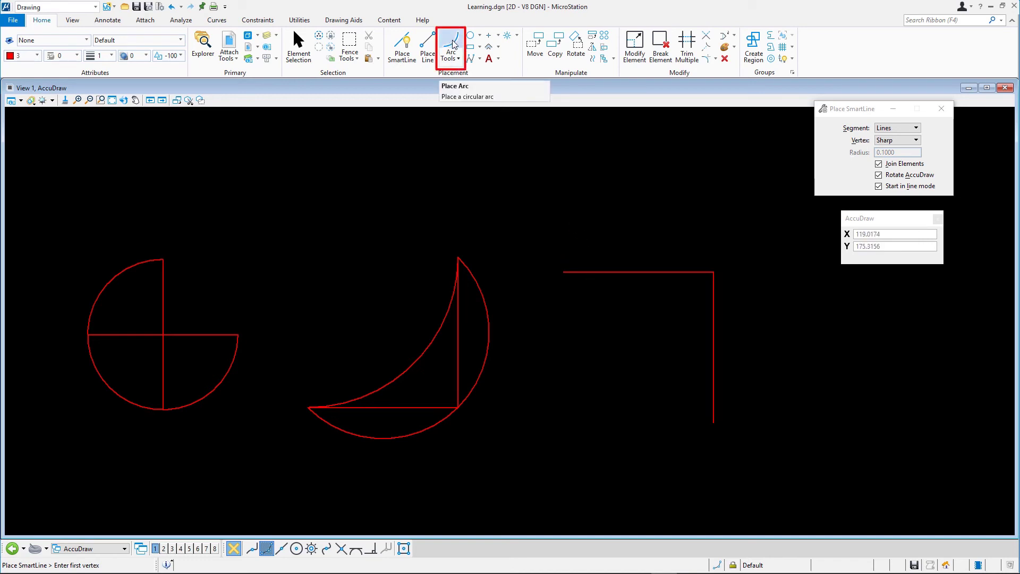
Start a Start-Center arc at the third line string's left end, centered on its corner
left_click(450, 40)
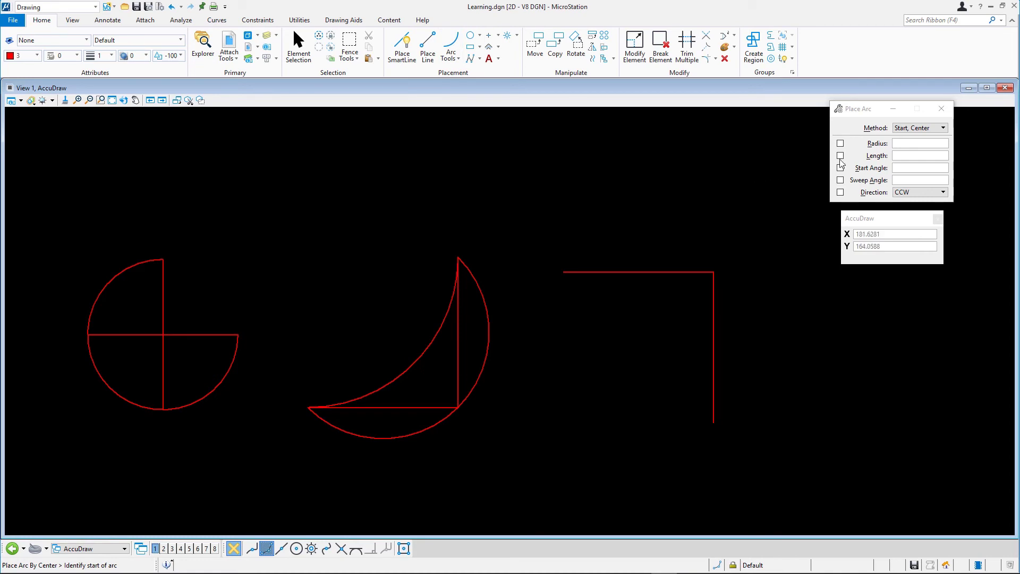
mouse_move(886, 138)
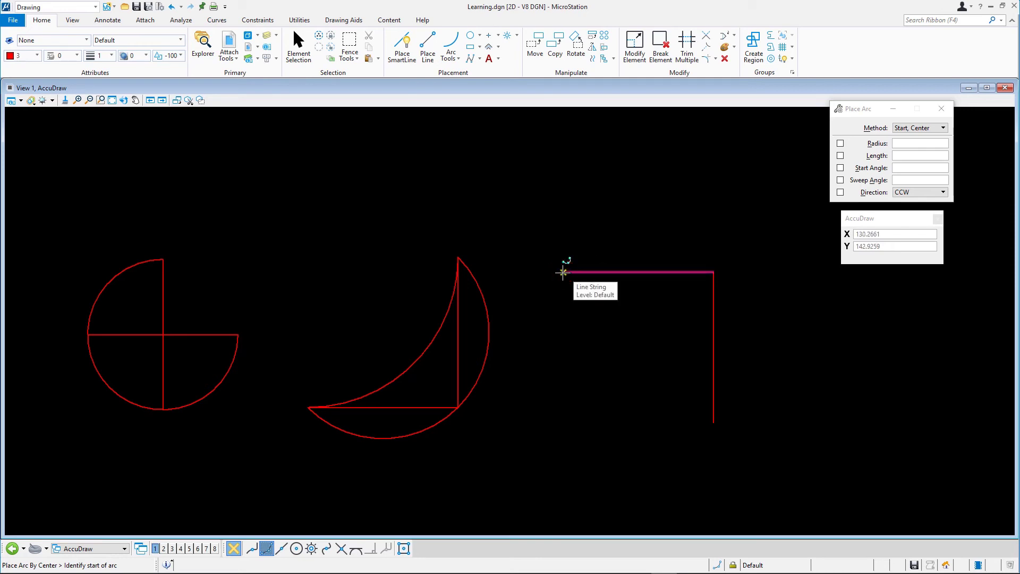
left_click(563, 272)
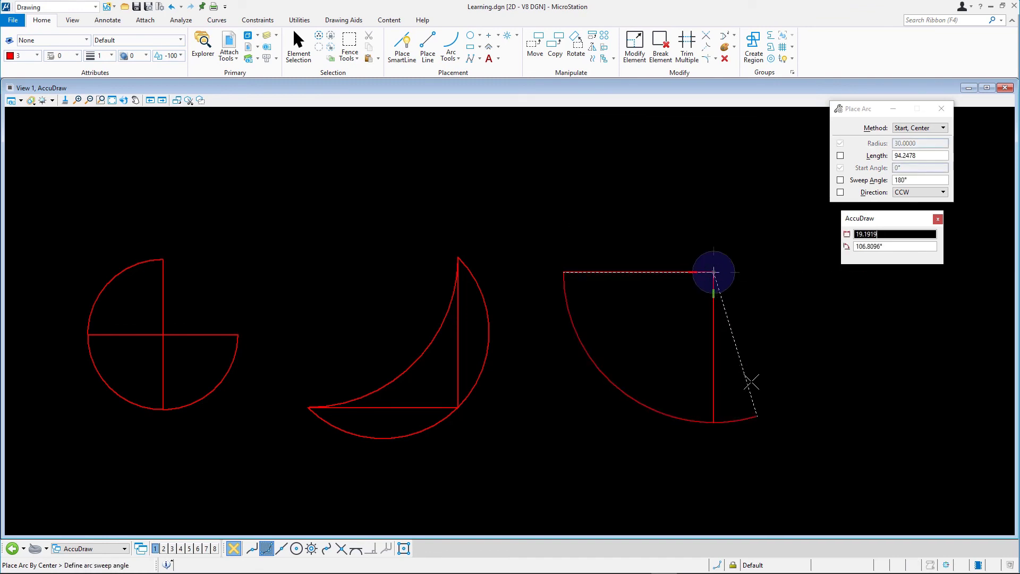
mouse_move(761, 390)
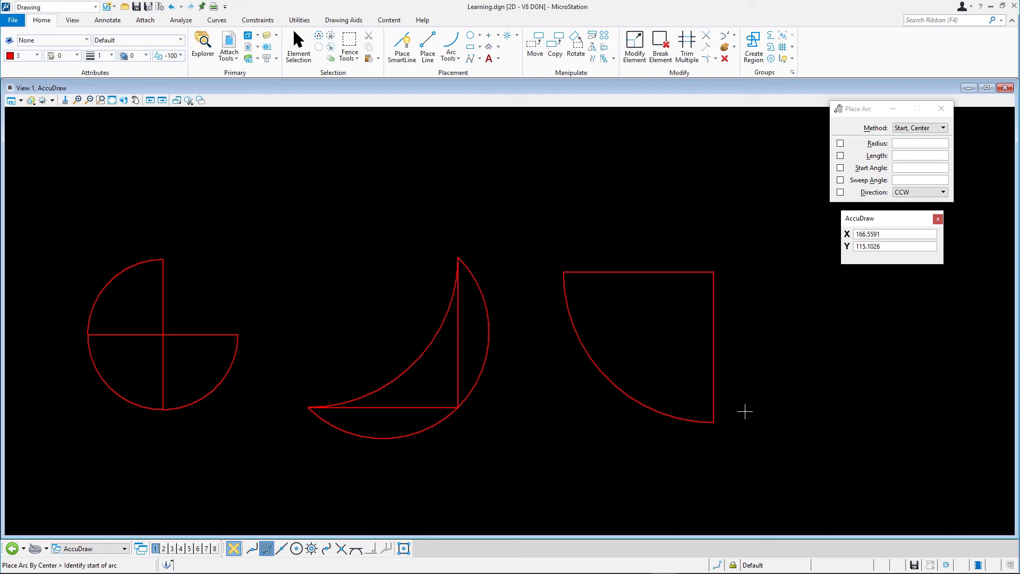
mouse_move(745, 411)
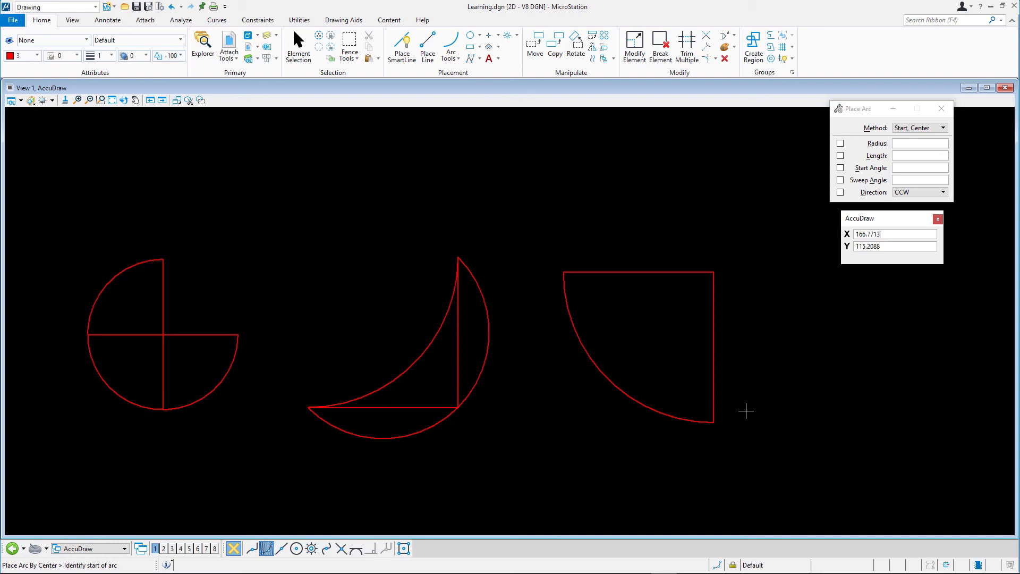